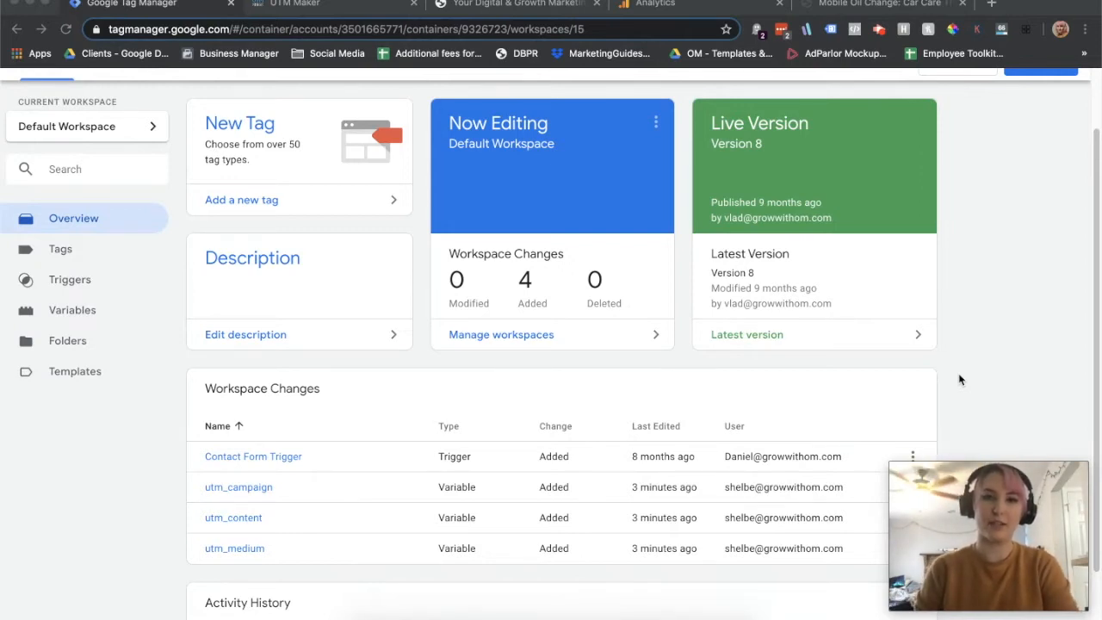
mouse_move(944, 372)
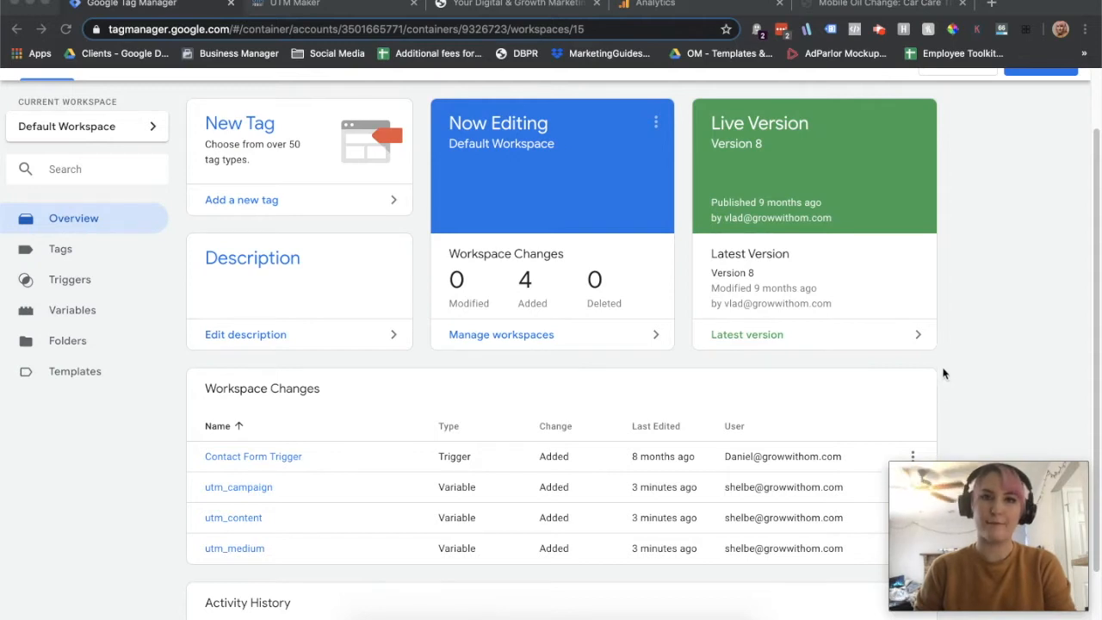
mouse_move(962, 334)
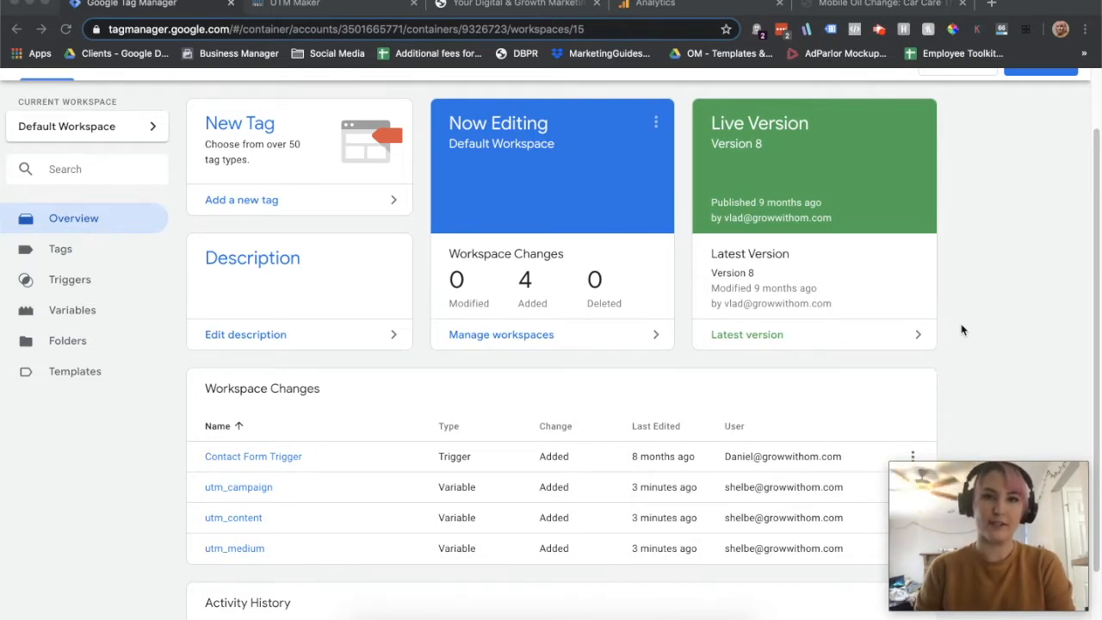
mouse_move(482, 329)
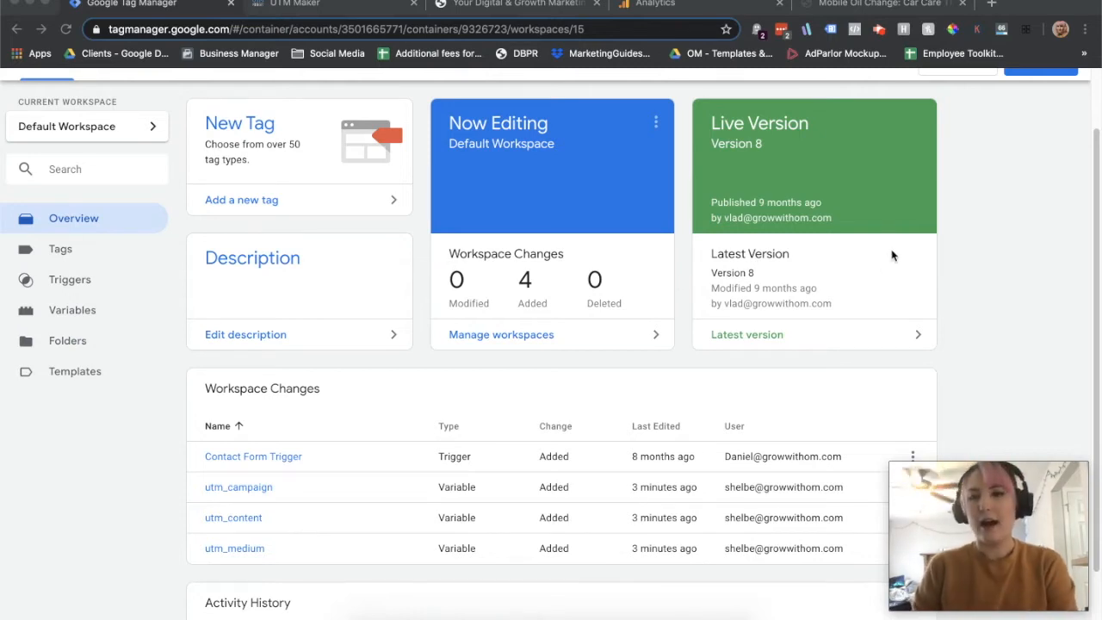
mouse_move(86, 312)
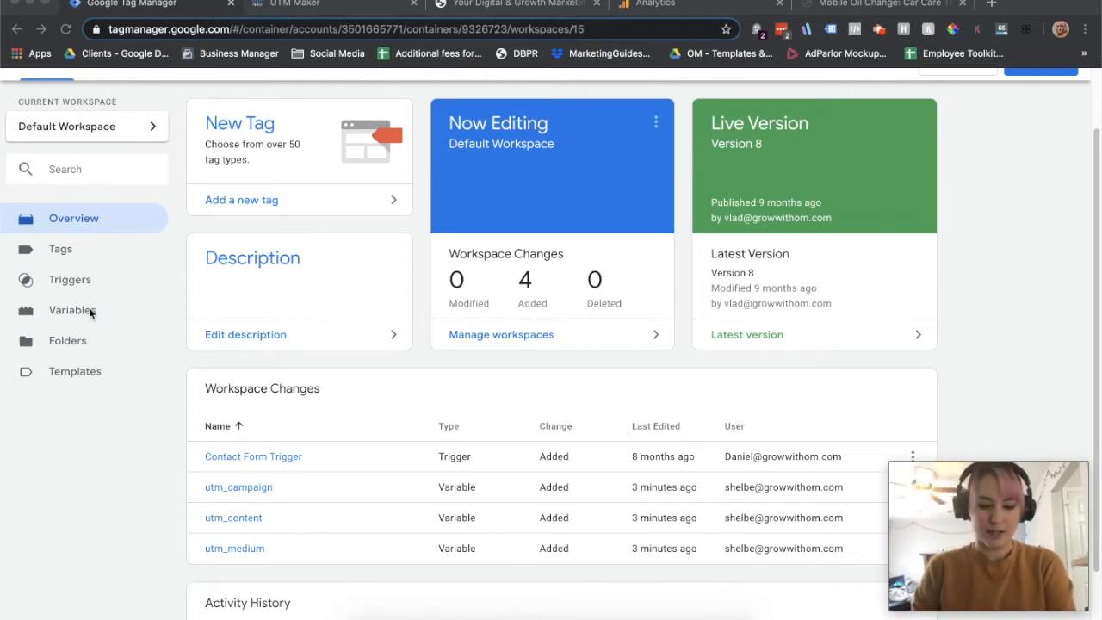
- Start a new user-defined variable named utm_source of type URL
left_click(72, 310)
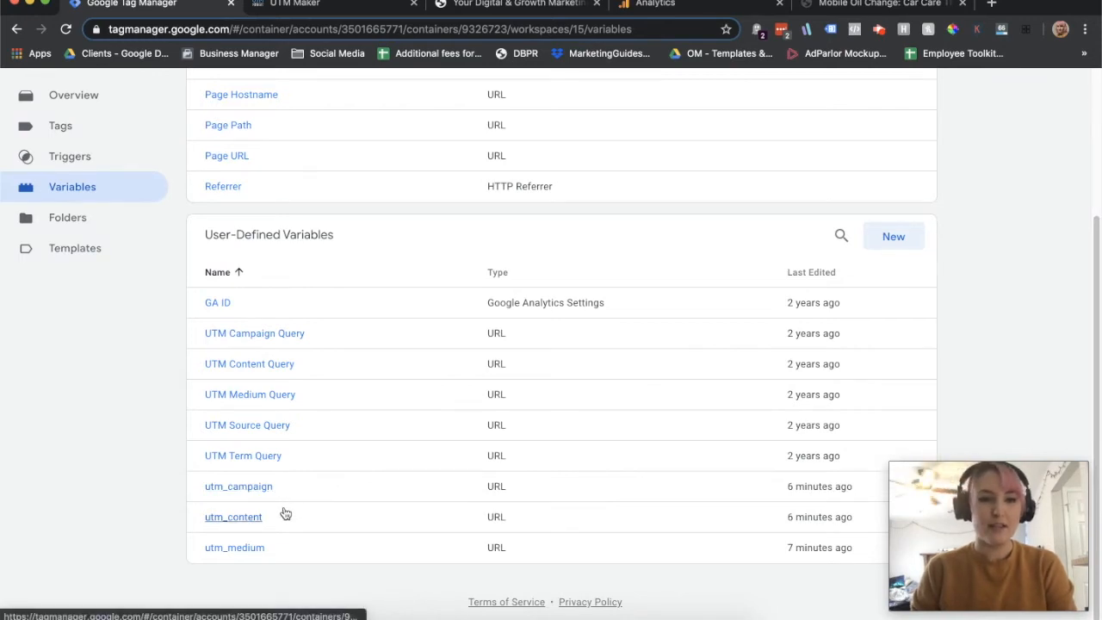
mouse_move(114, 222)
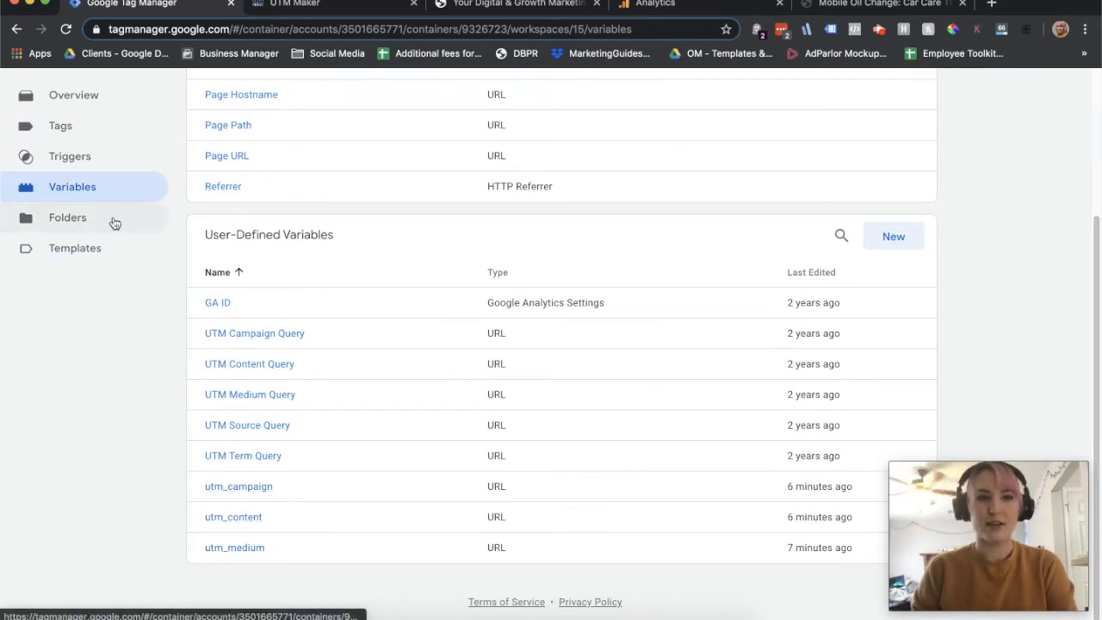
left_click(892, 236)
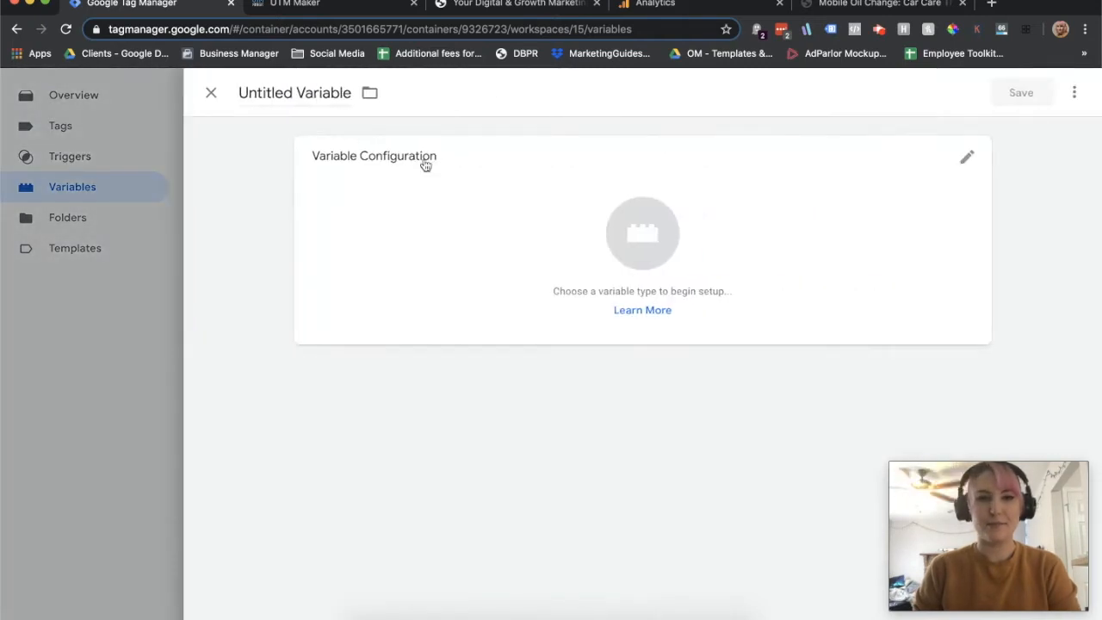
type("utm_source")
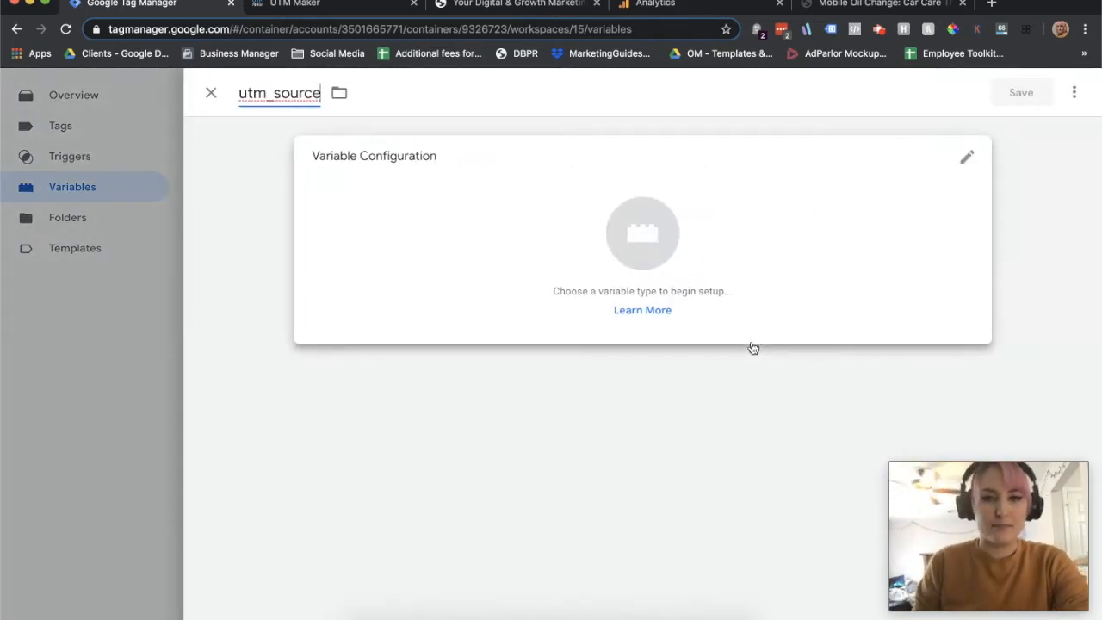
mouse_move(675, 227)
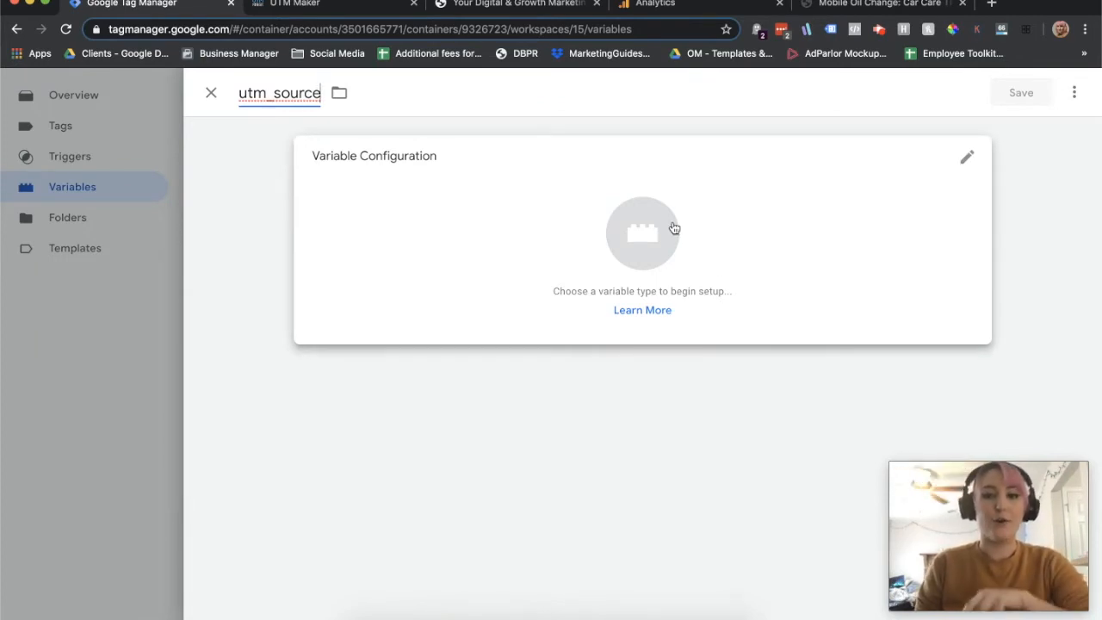
left_click(642, 233)
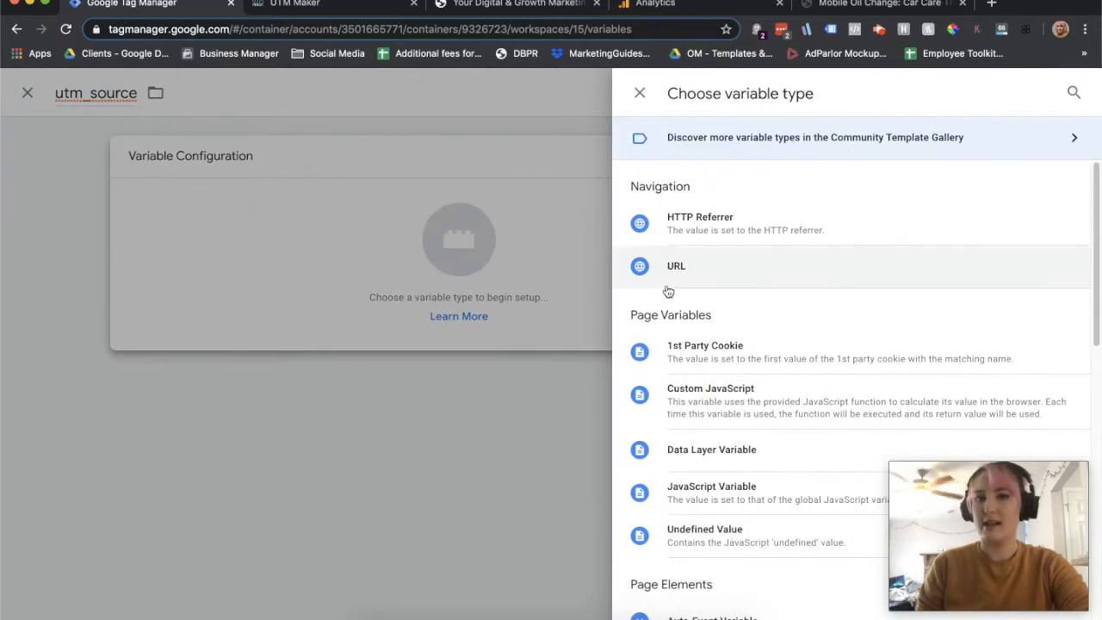
left_click(675, 266)
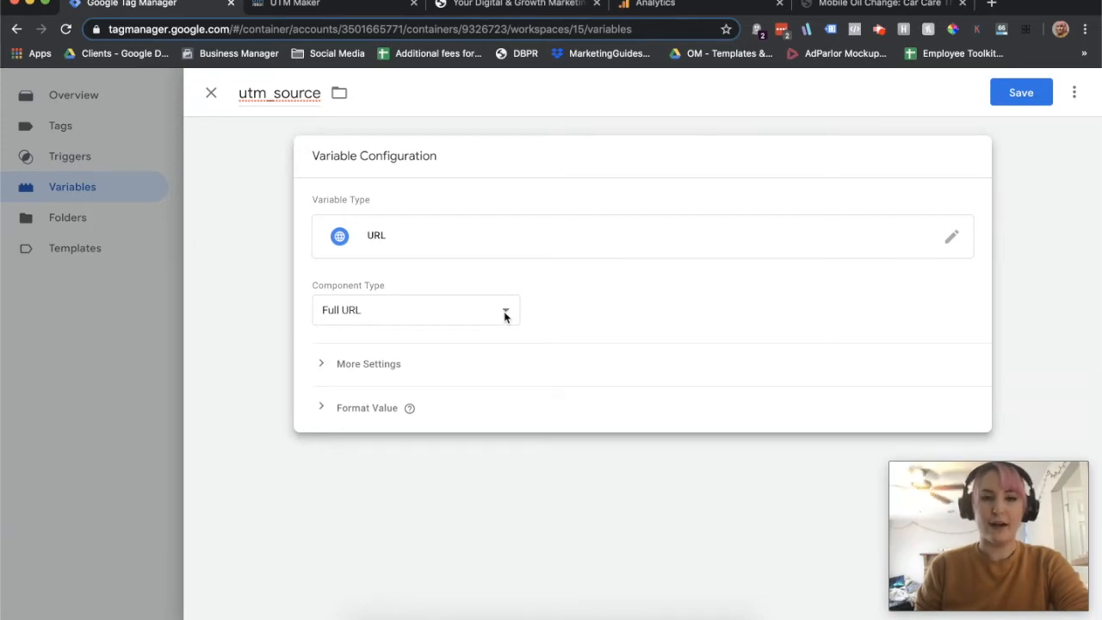
- Set Component Type to Query with Query Key utm_source and save the variable
left_click(417, 310)
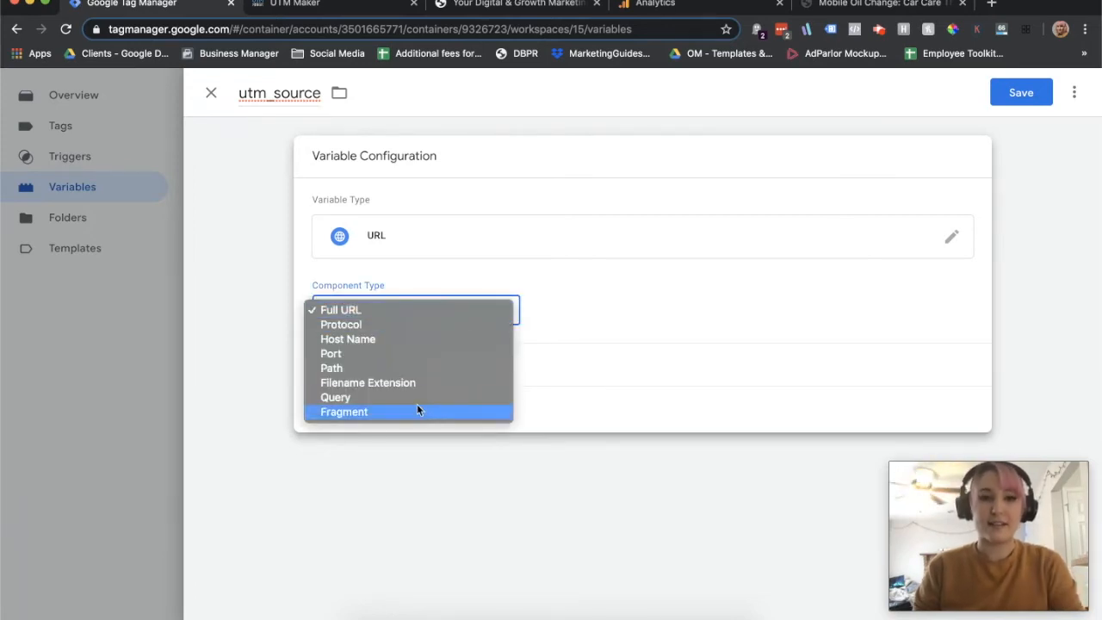
left_click(334, 396)
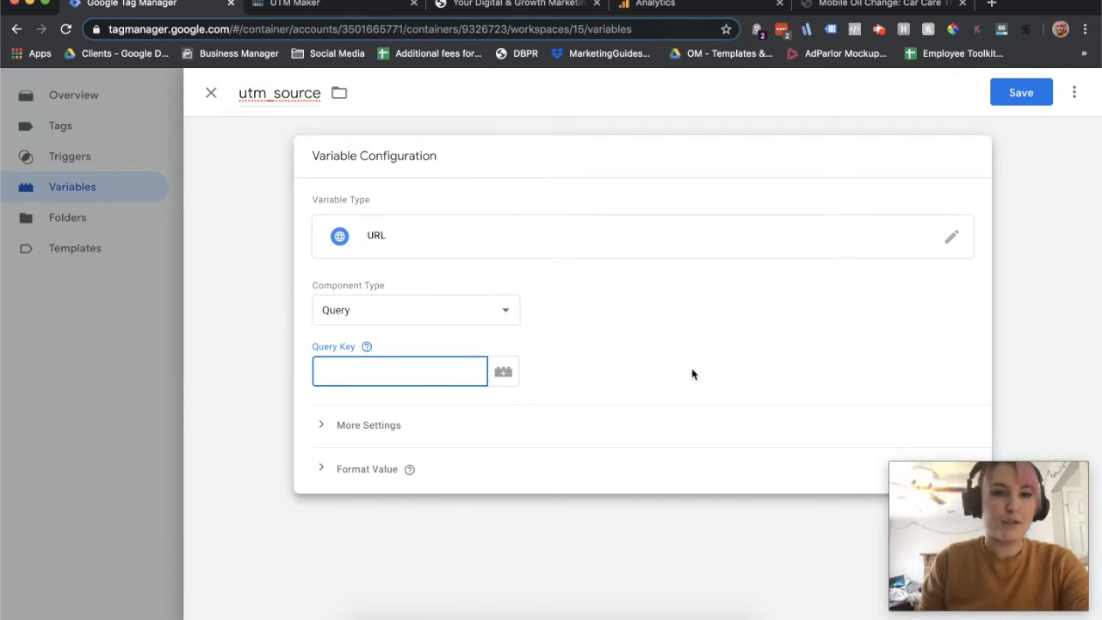
mouse_move(389, 310)
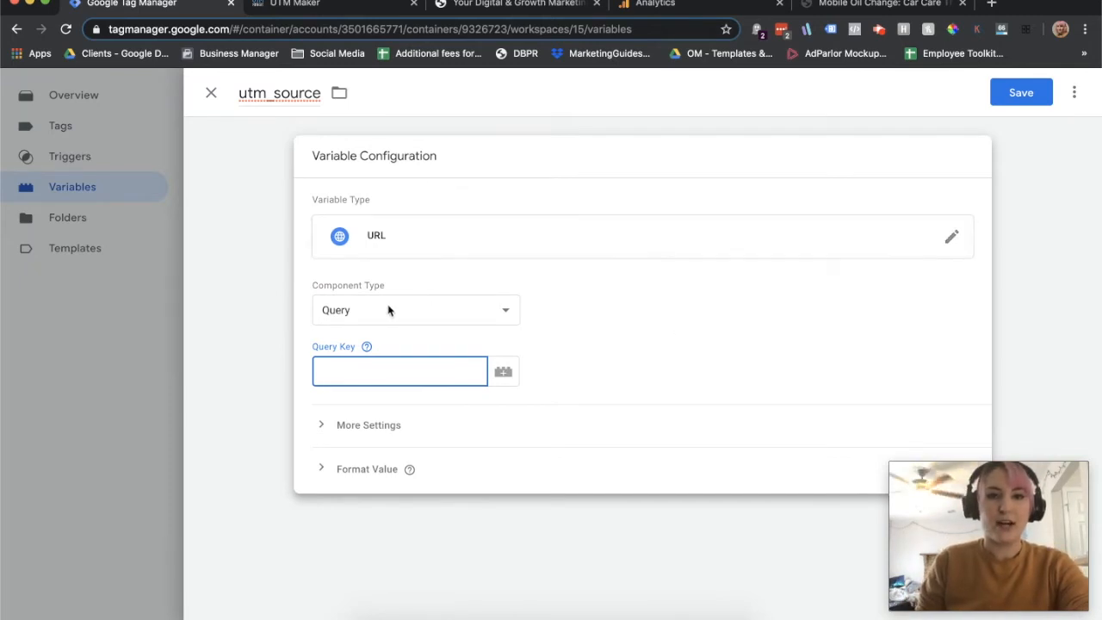
mouse_move(592, 394)
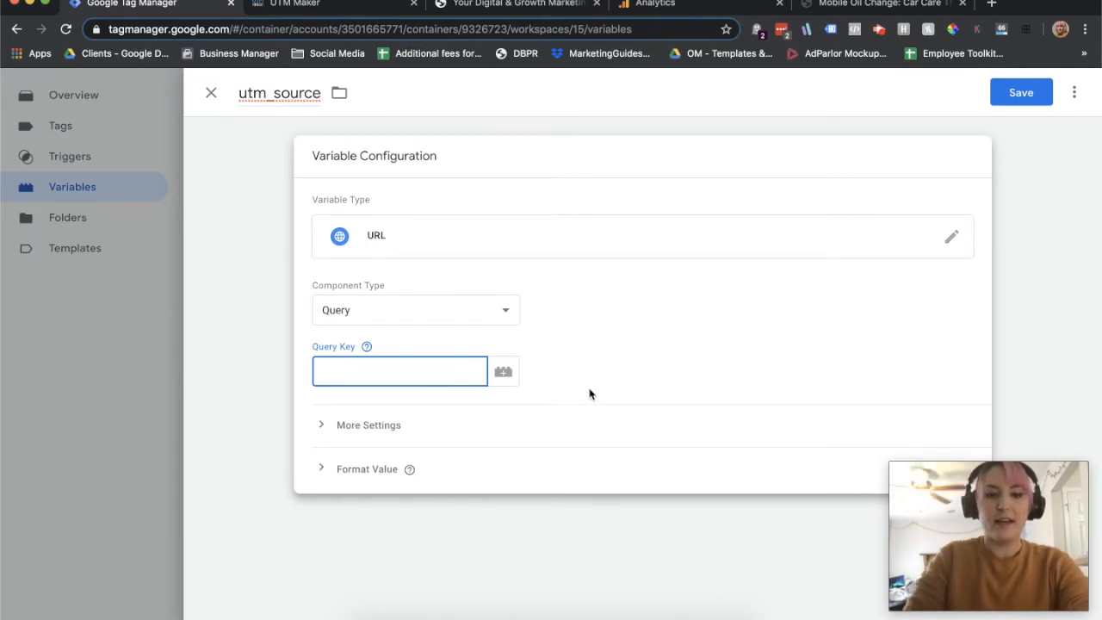
type("utm_source")
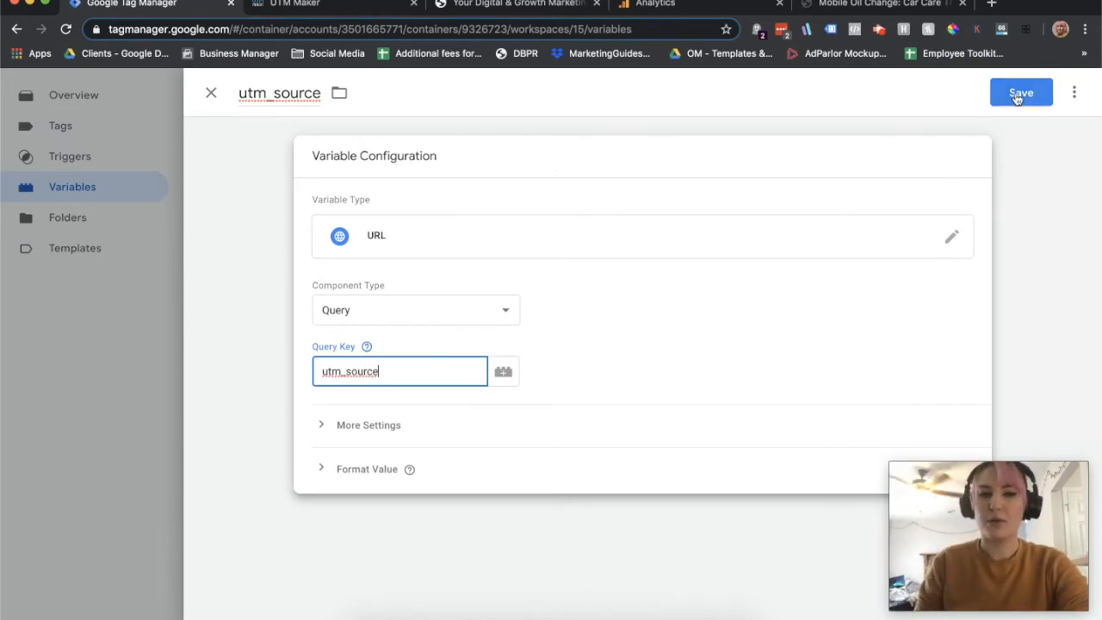
left_click(1019, 91)
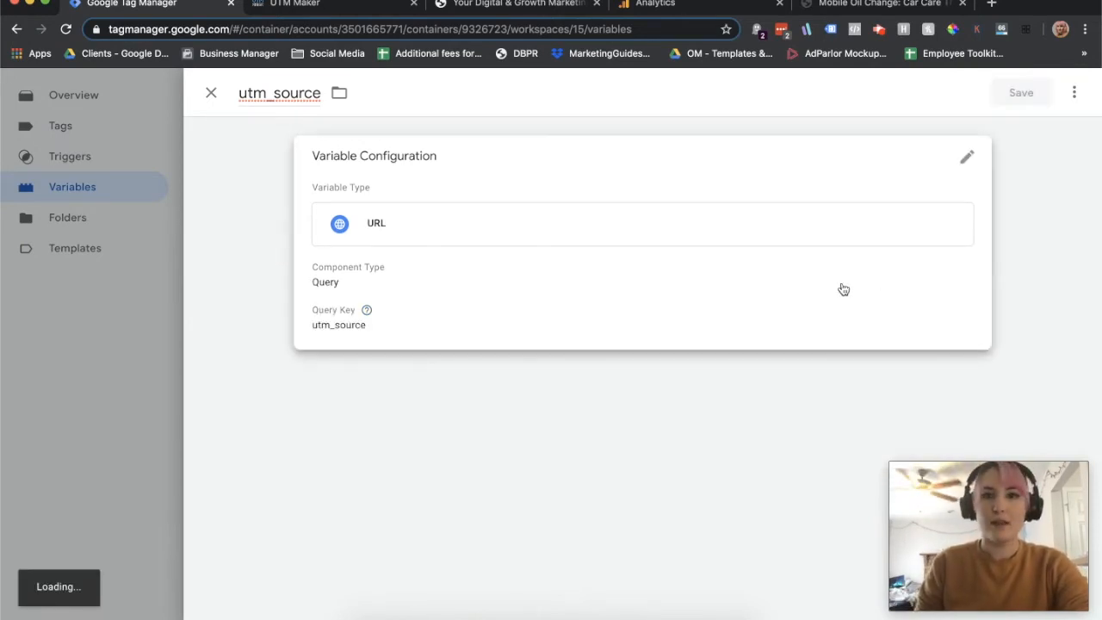
left_click(210, 93)
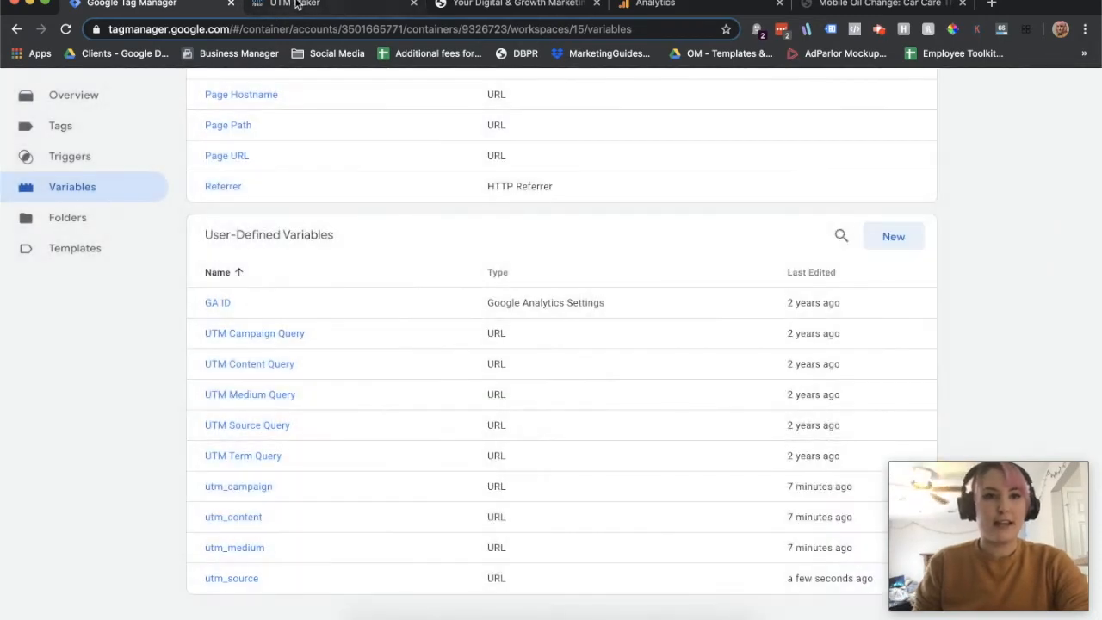
- In UTM Maker, enter URL growwithom.com, campaign tactical_tuesday and medium Banners & Display Ads
left_click(296, 6)
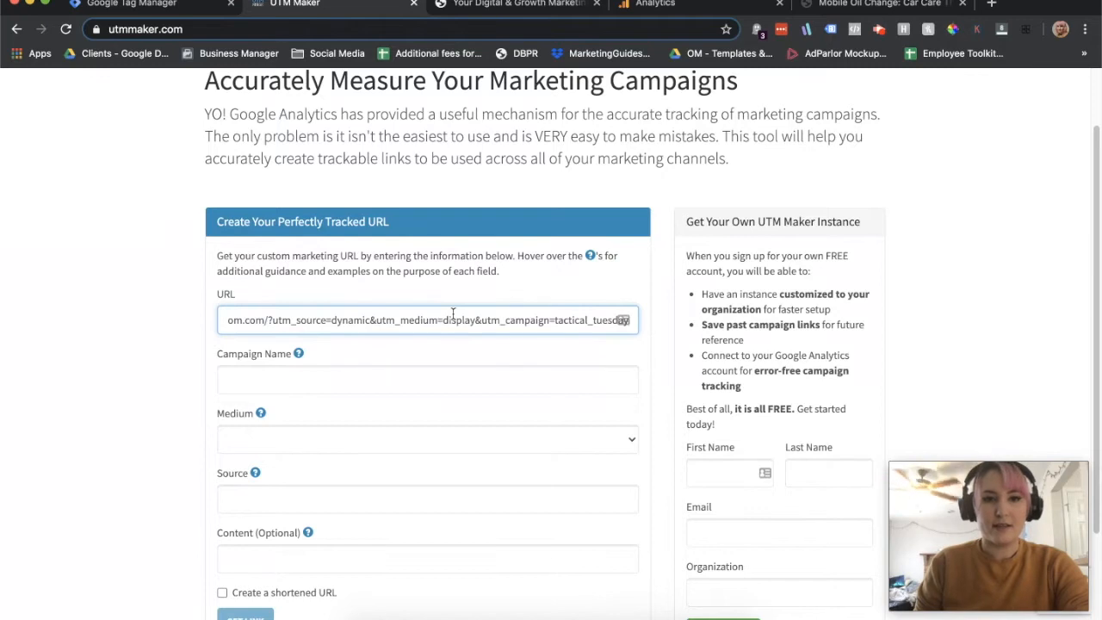
type("growwithom.com")
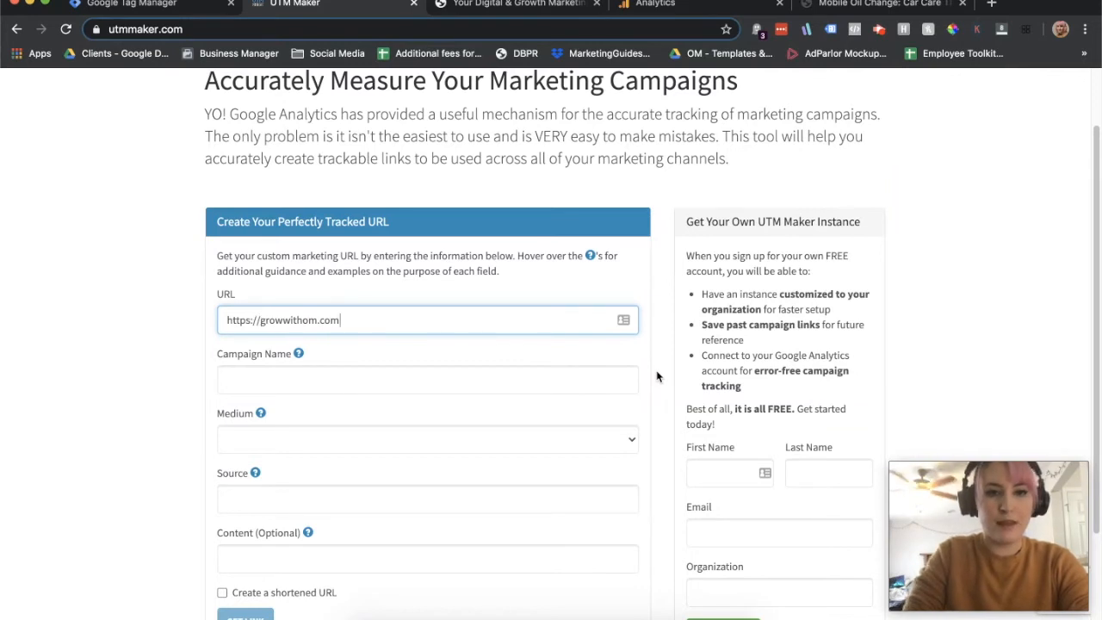
type("tactical-tue")
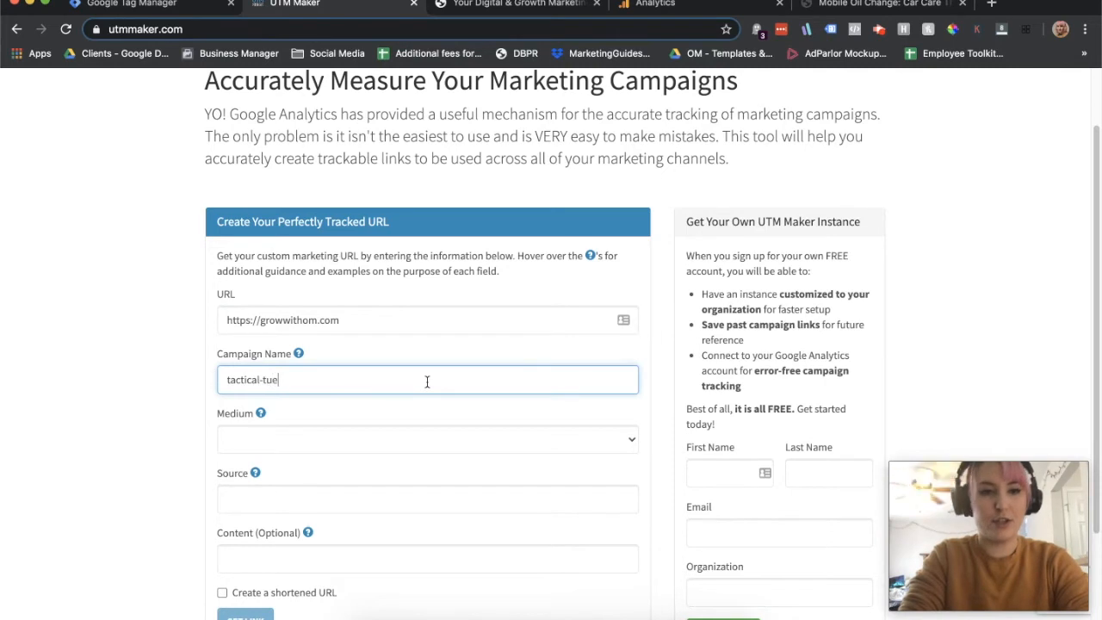
left_click(427, 439)
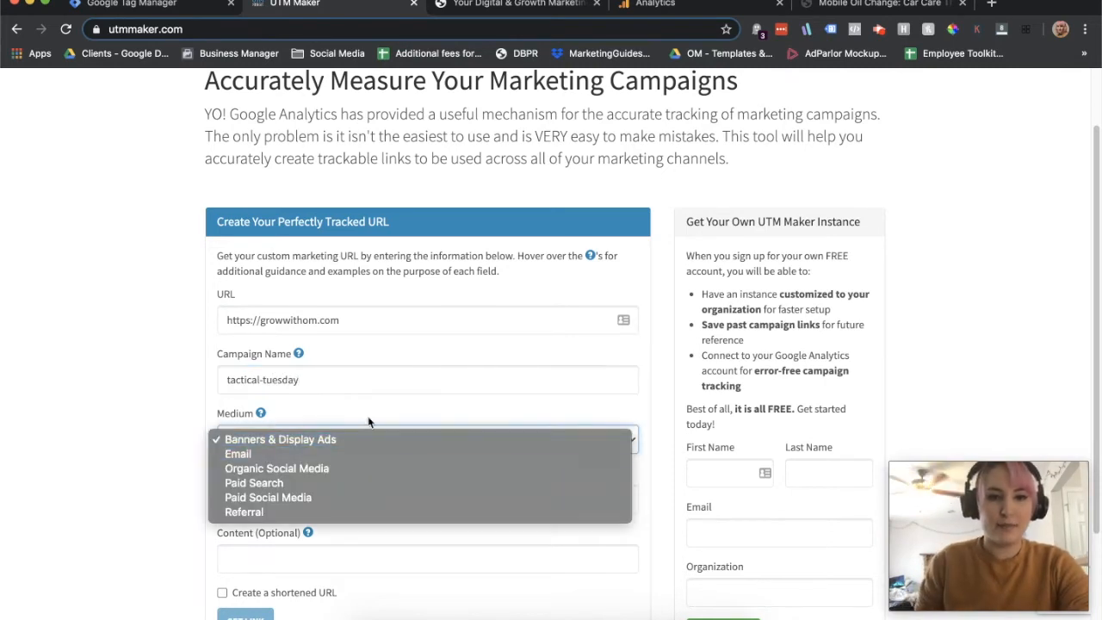
mouse_move(370, 441)
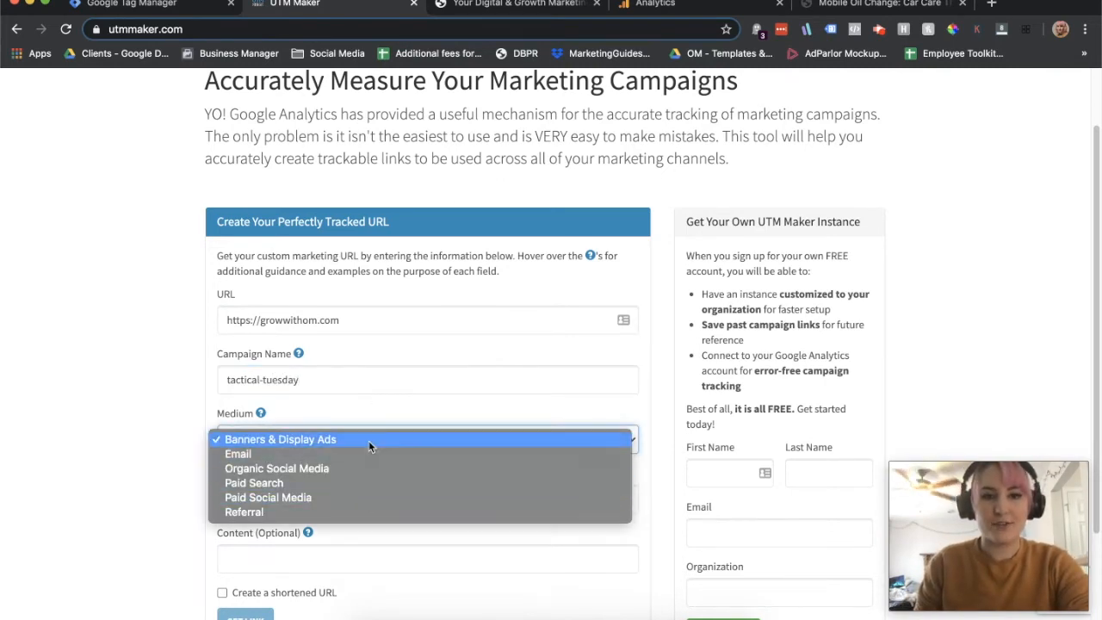
left_click(279, 439)
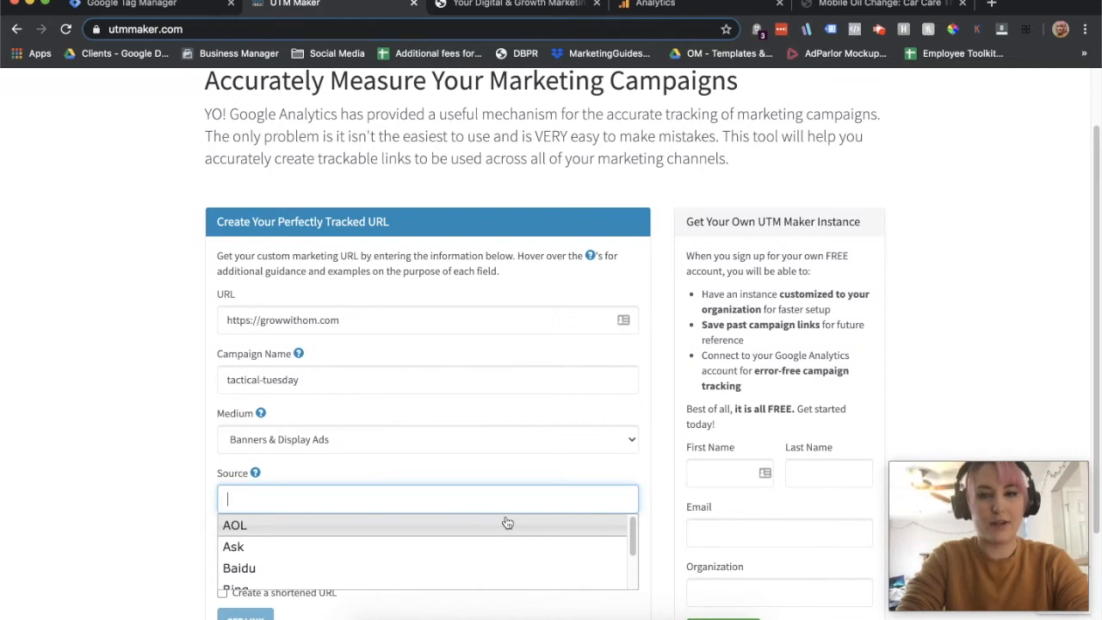
- Set source to dynamic and generate the tracked link
type("dynami")
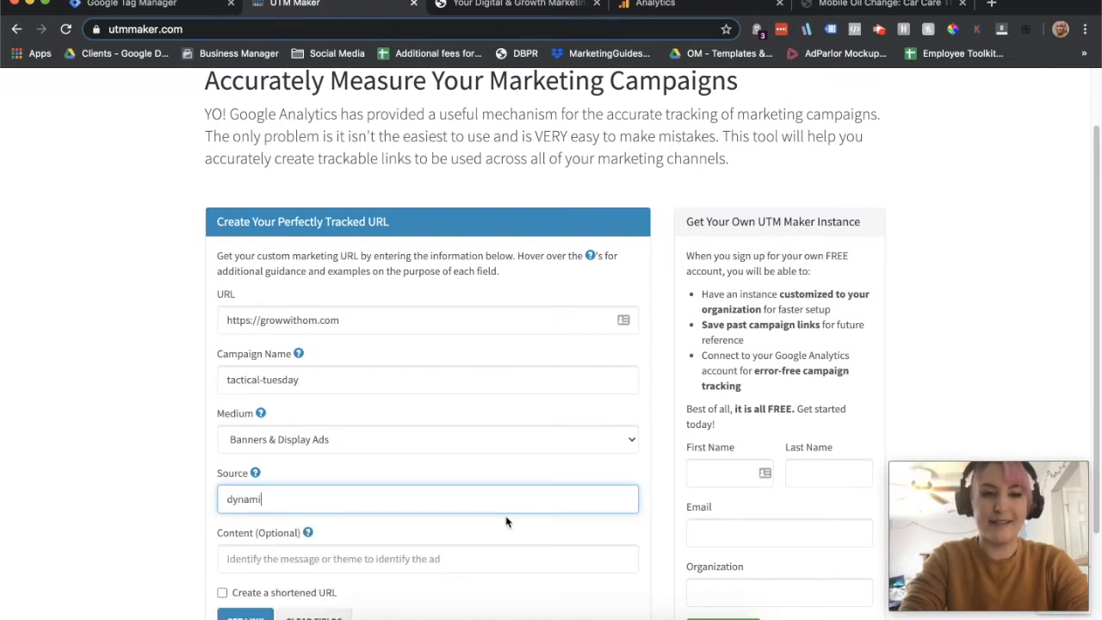
type("c")
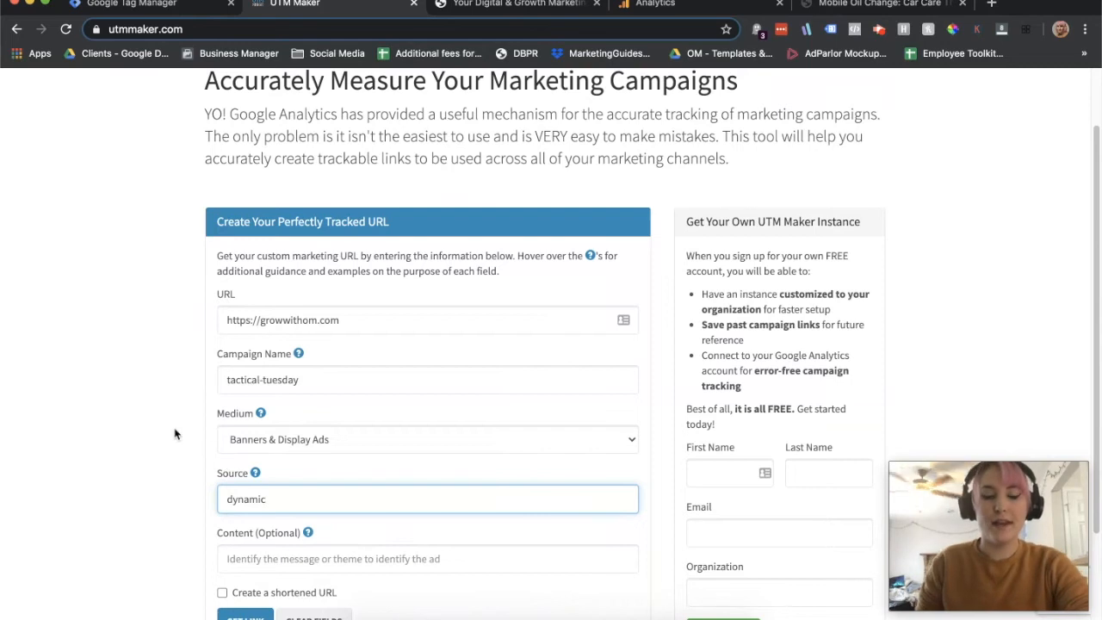
scroll("down", 3)
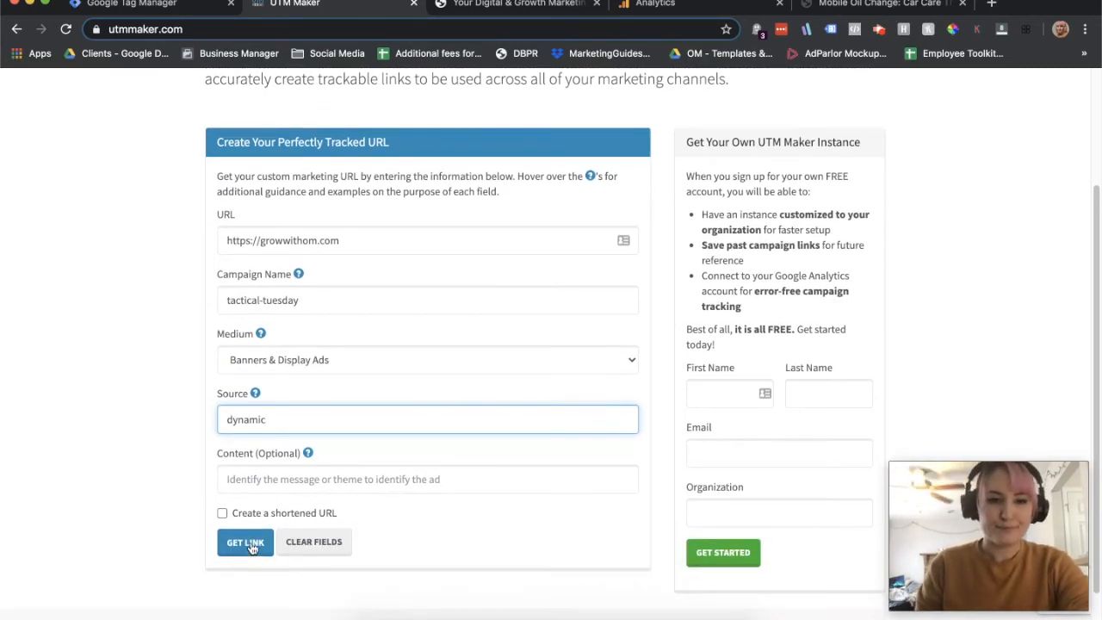
left_click(244, 541)
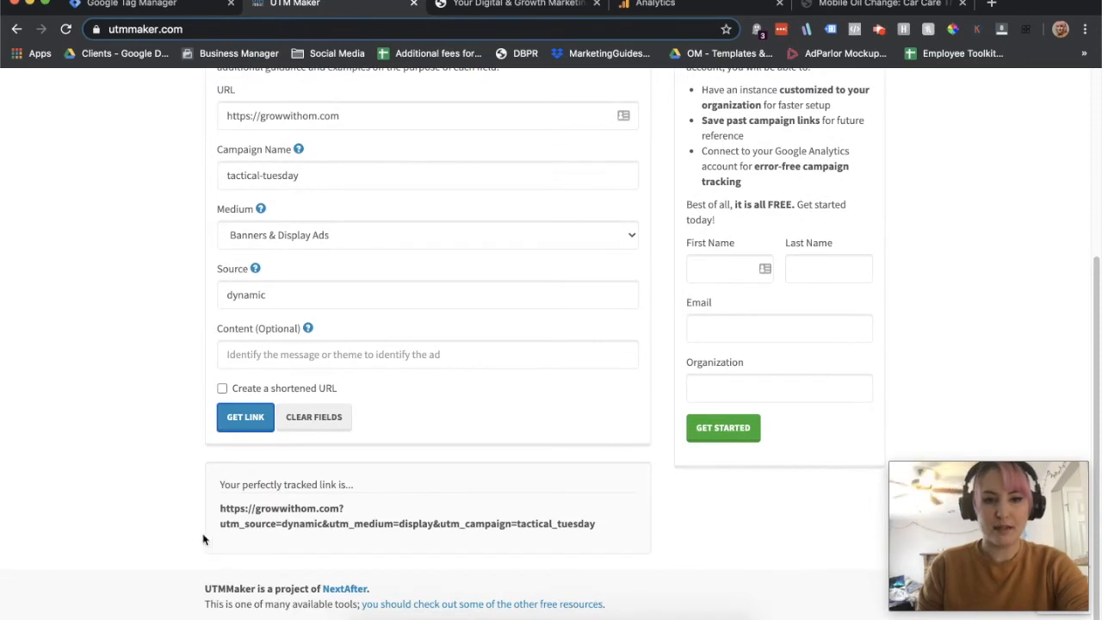
mouse_move(540, 541)
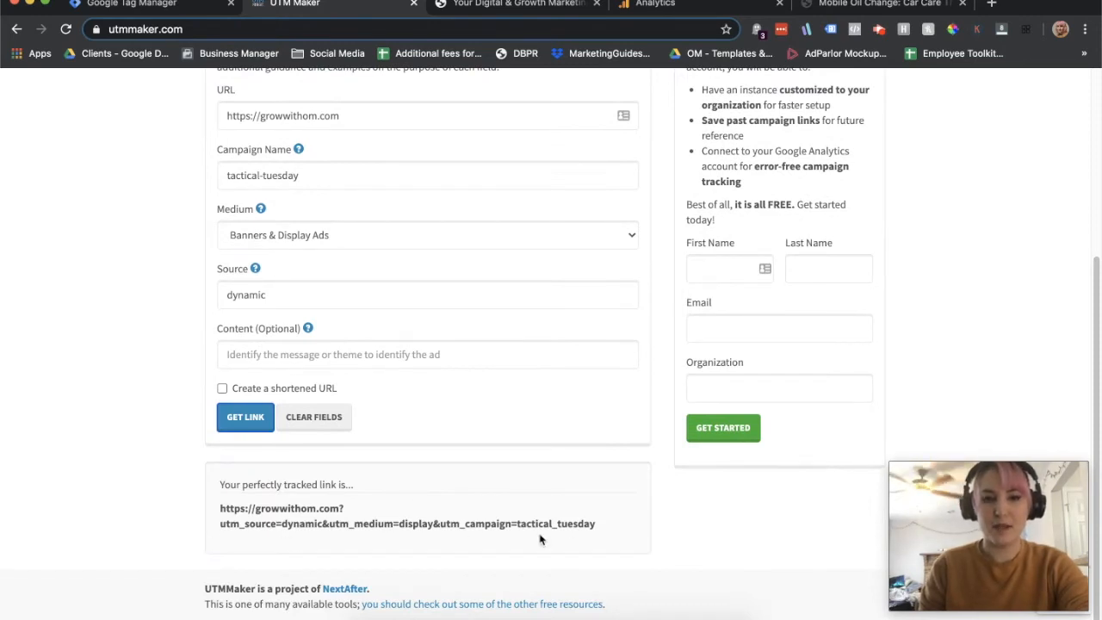
mouse_move(574, 465)
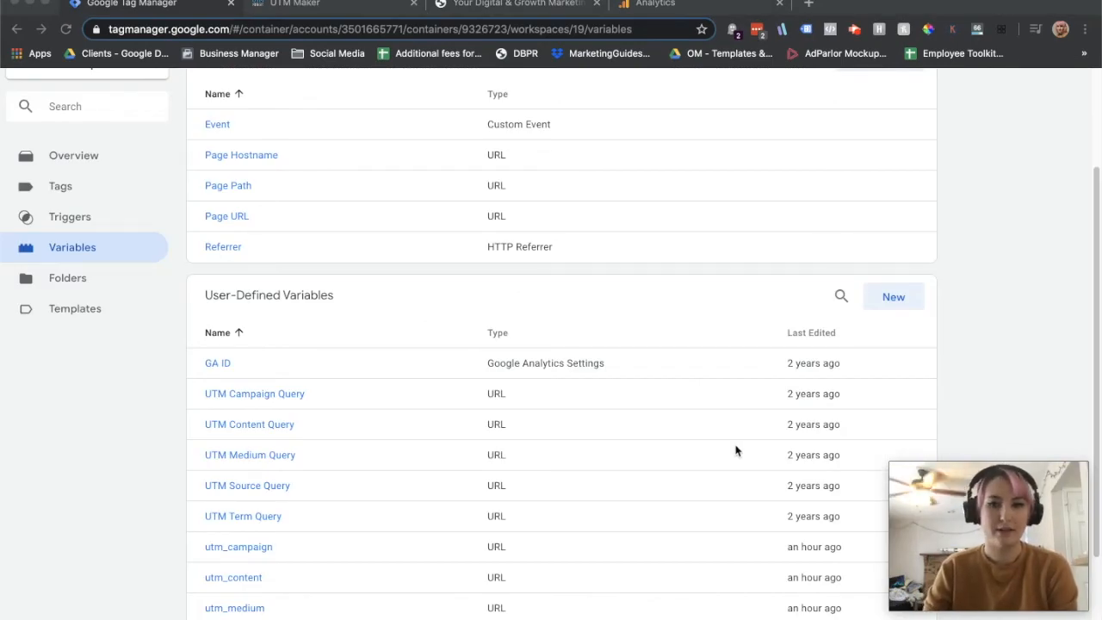
mouse_move(769, 293)
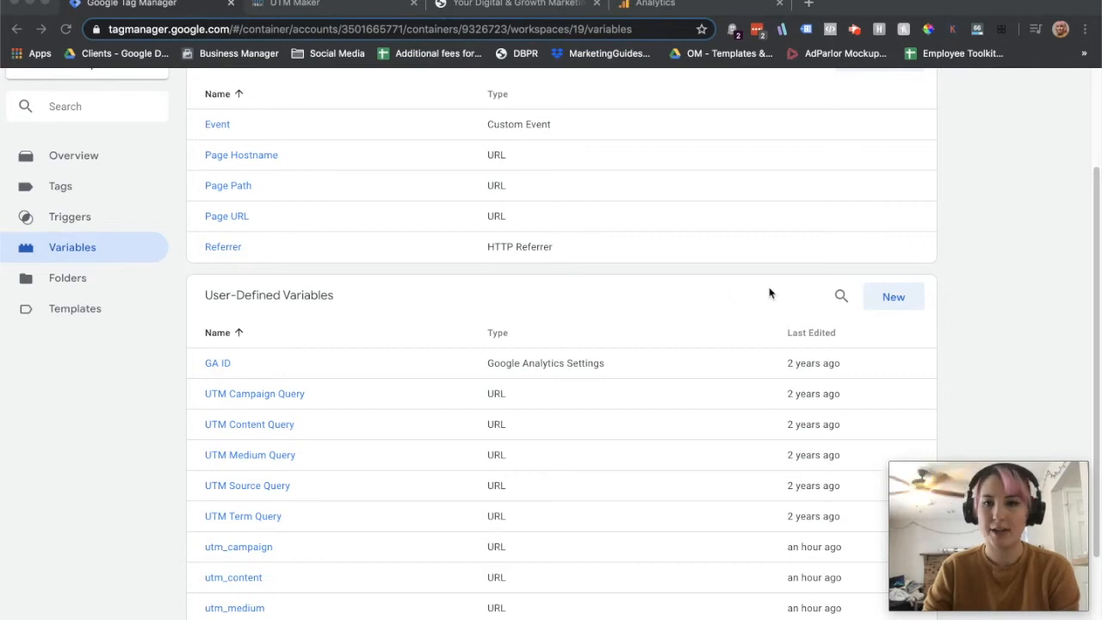
mouse_move(31, 284)
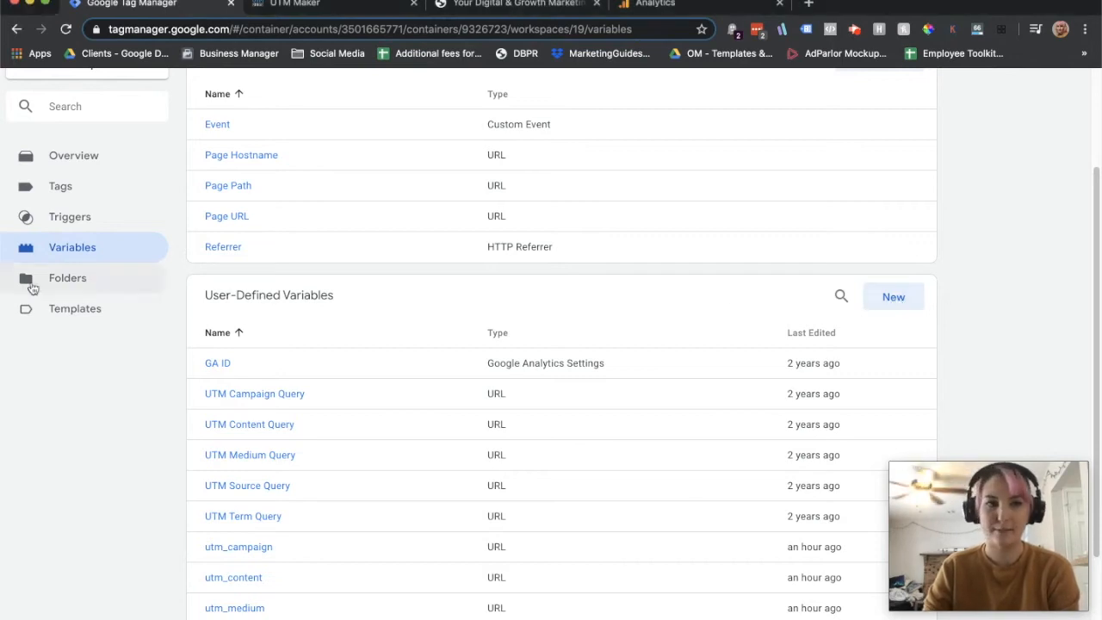
- Create a Lookup Table variable named source with {{utm_source}} as input variable
left_click(892, 296)
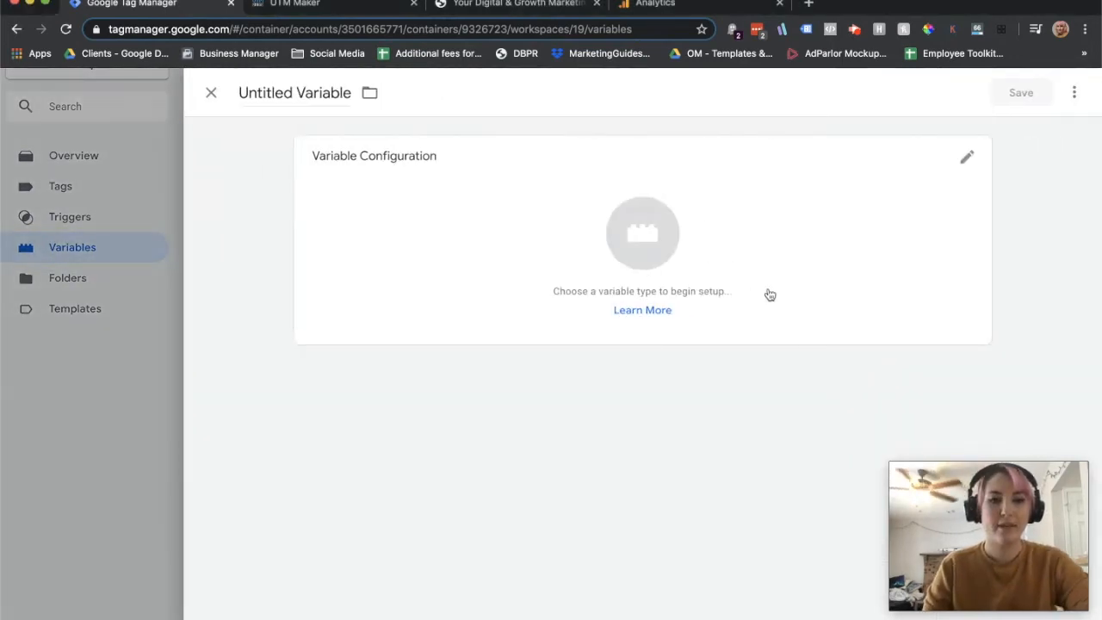
type("source")
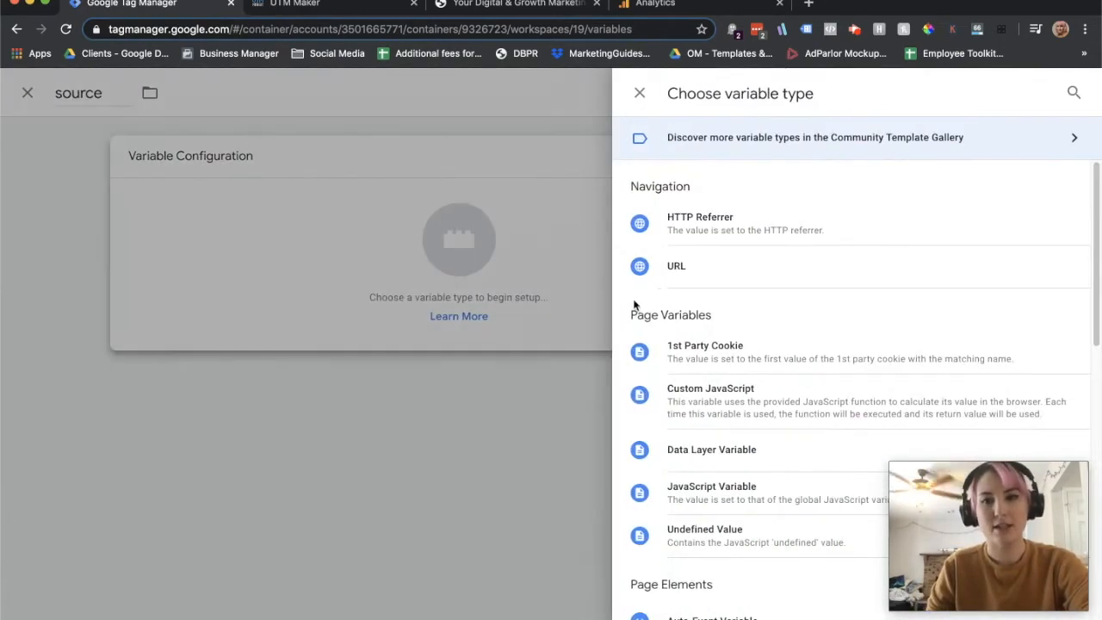
mouse_move(747, 191)
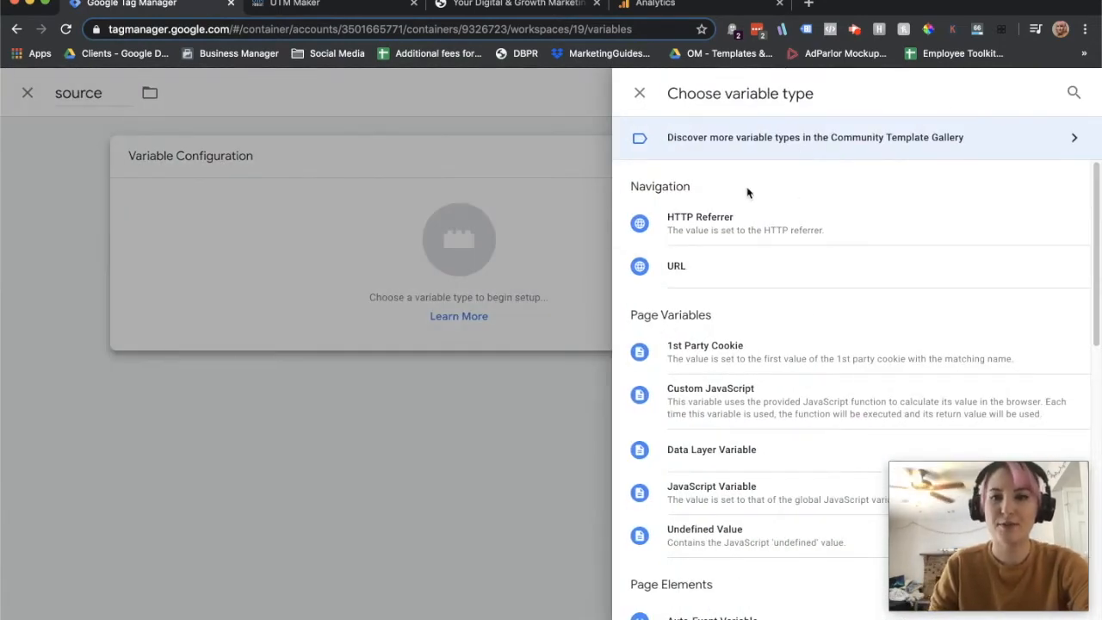
scroll("down", 3)
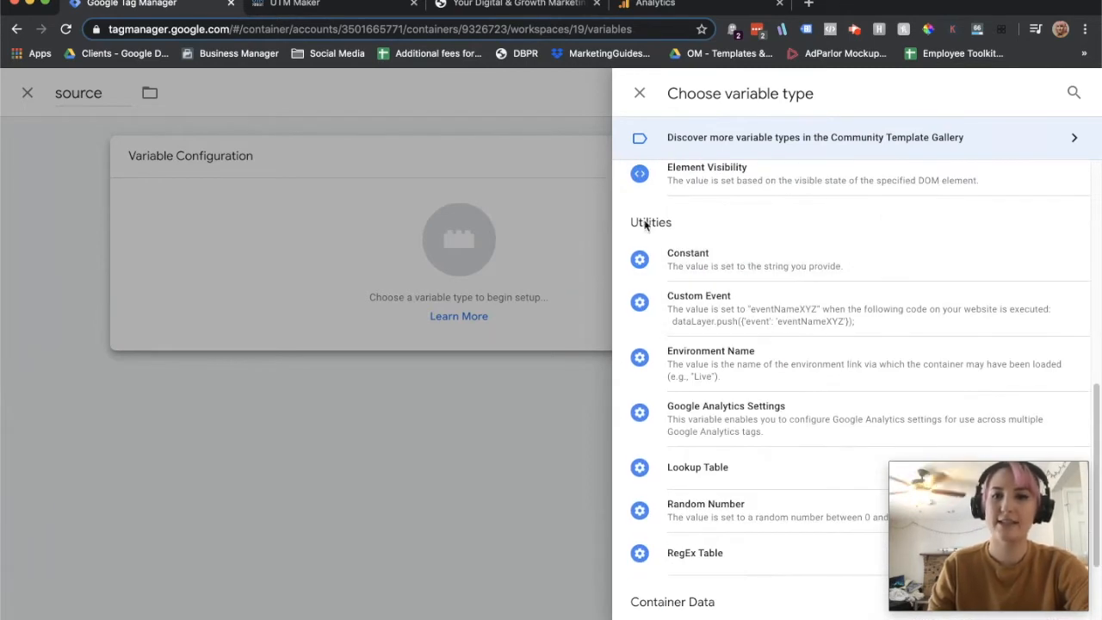
left_click(698, 467)
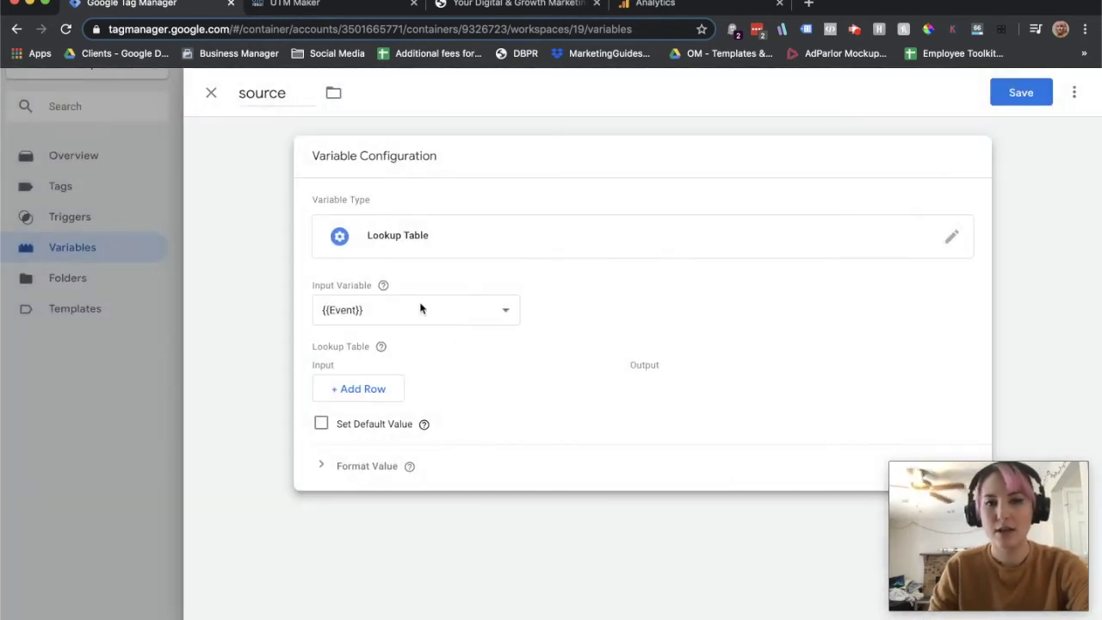
mouse_move(366, 324)
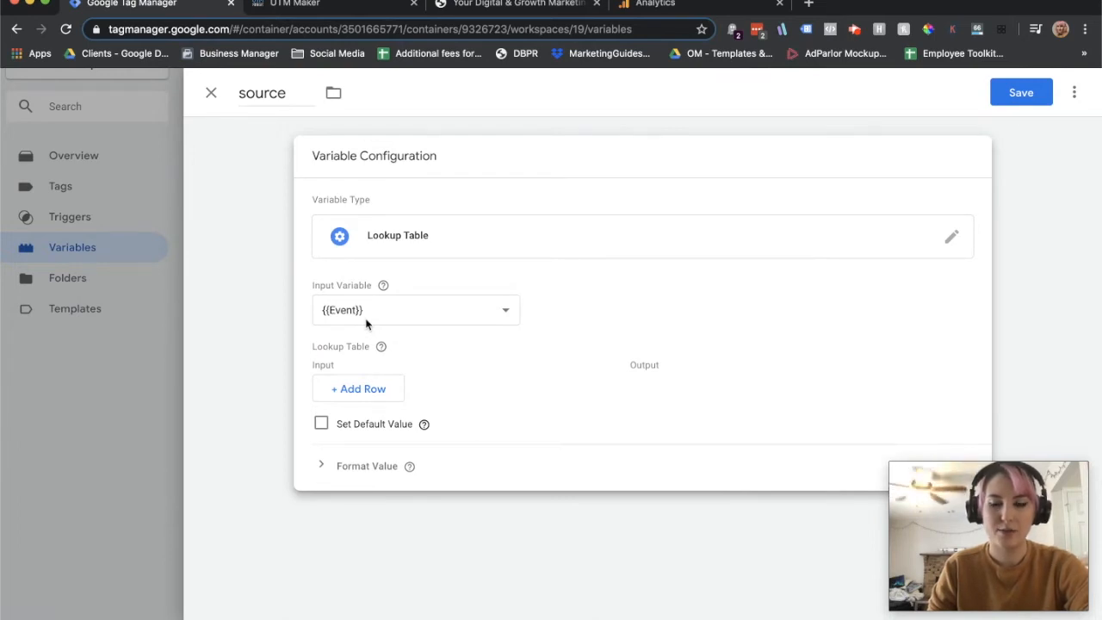
mouse_move(381, 346)
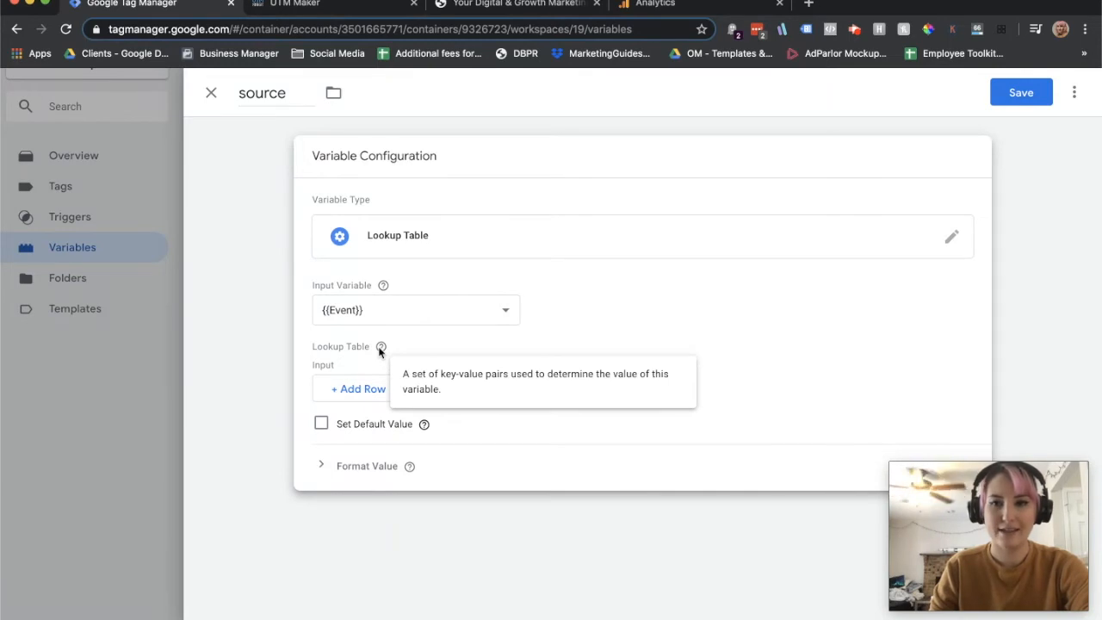
mouse_move(382, 324)
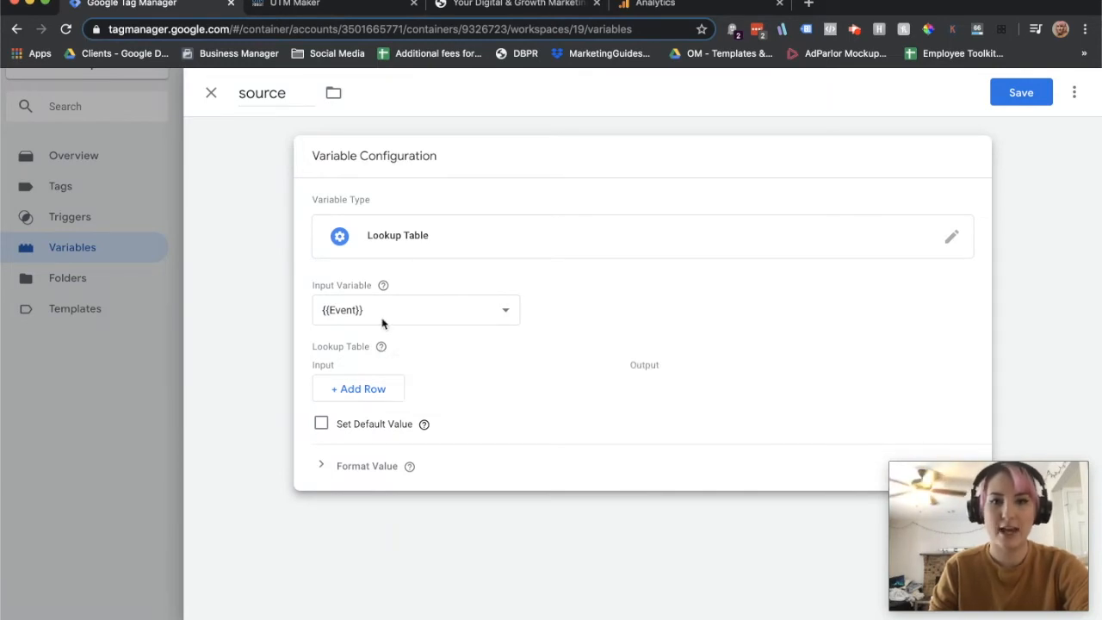
left_click(417, 310)
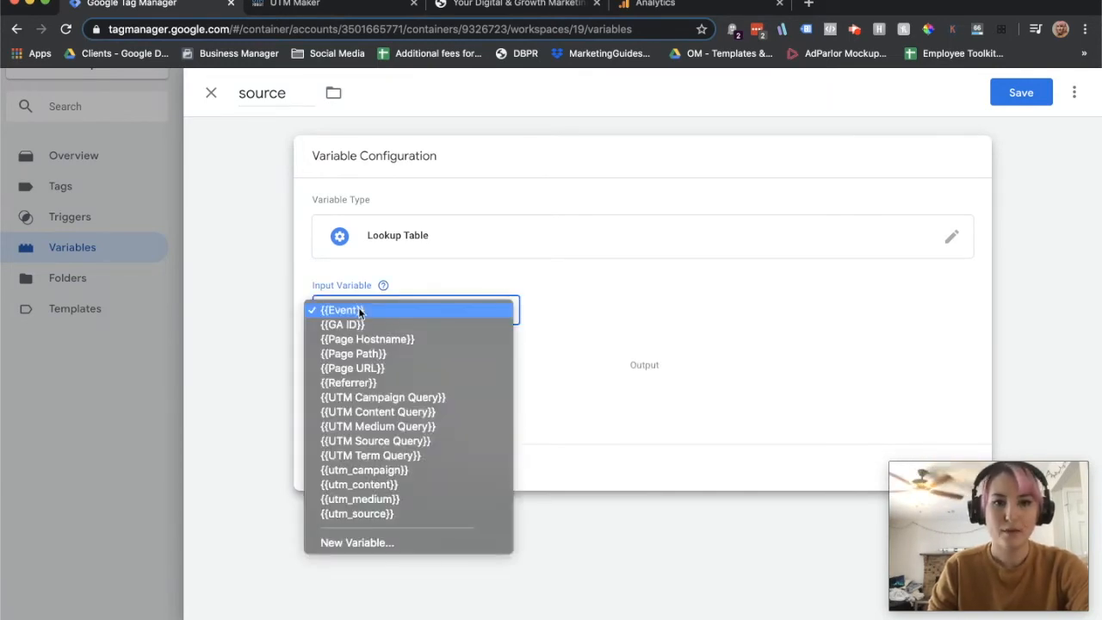
left_click(358, 513)
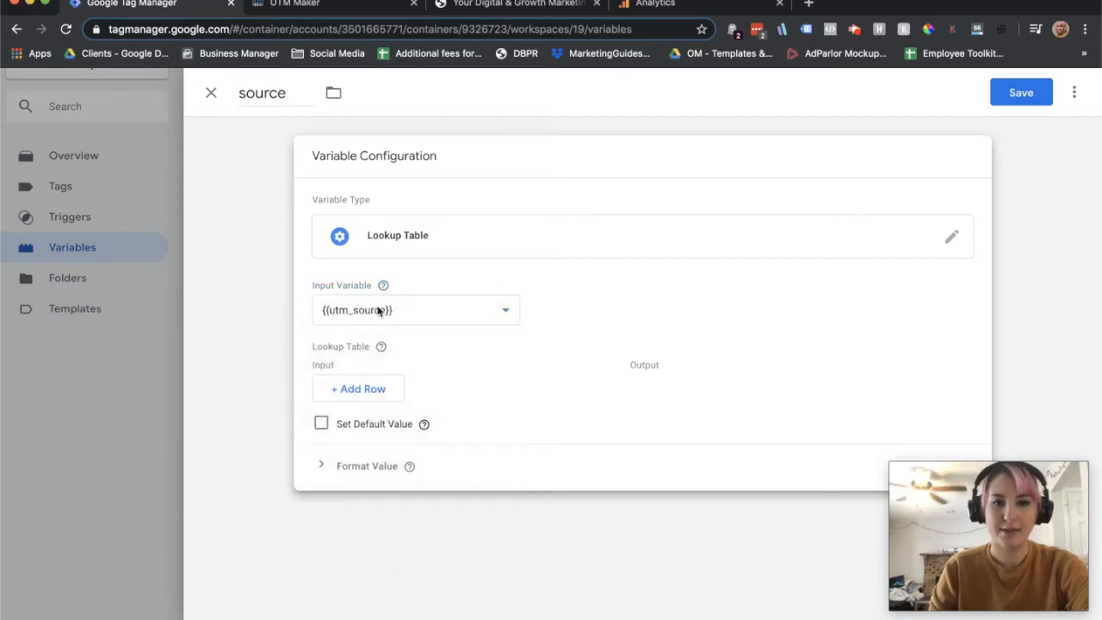
- Add row mapping dynamic to {{Referrer}} and set default value {{utm_source}}
left_click(358, 388)
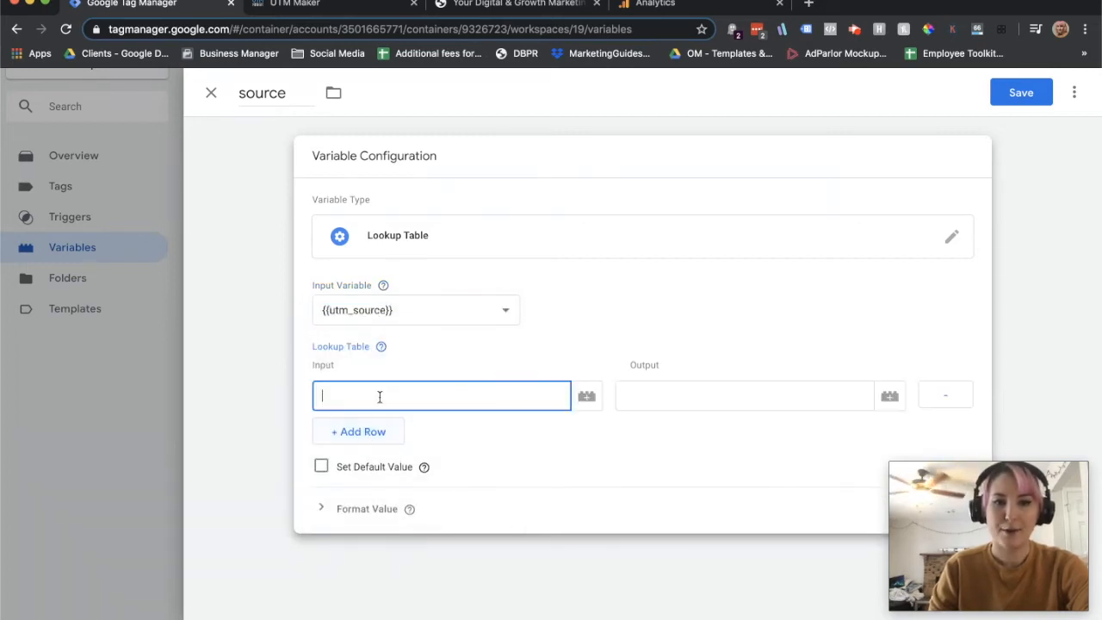
type("dynamic")
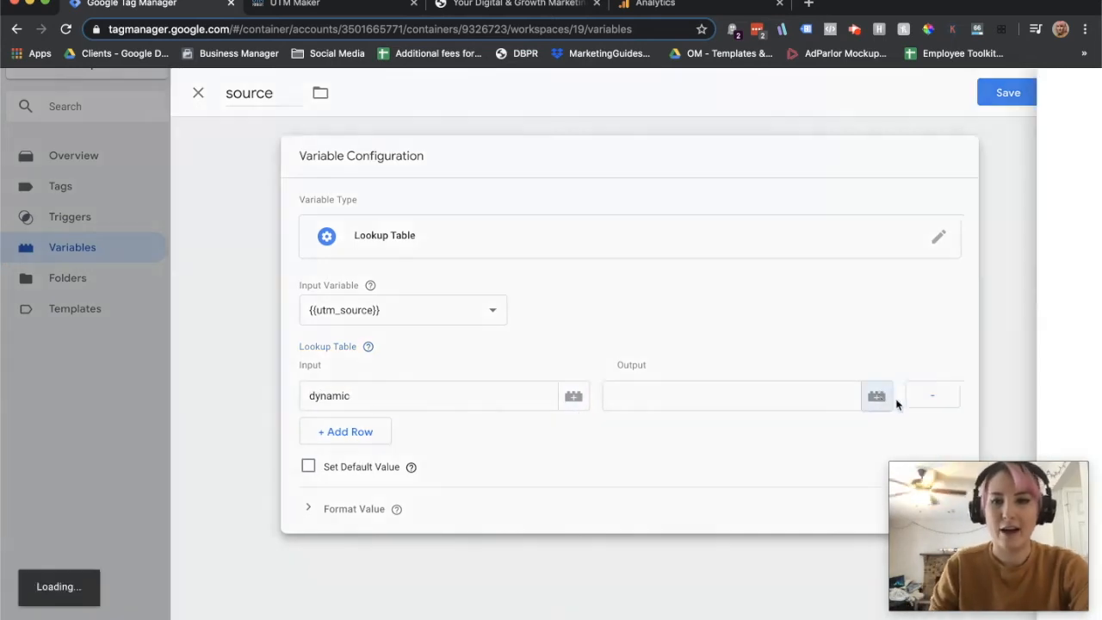
left_click(876, 395)
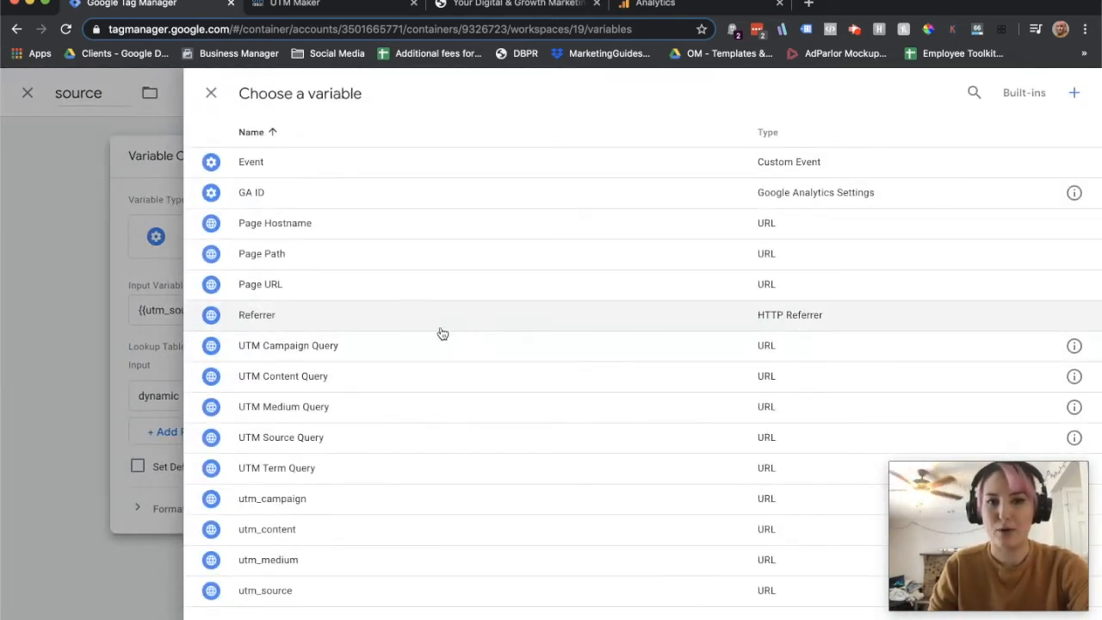
mouse_move(252, 320)
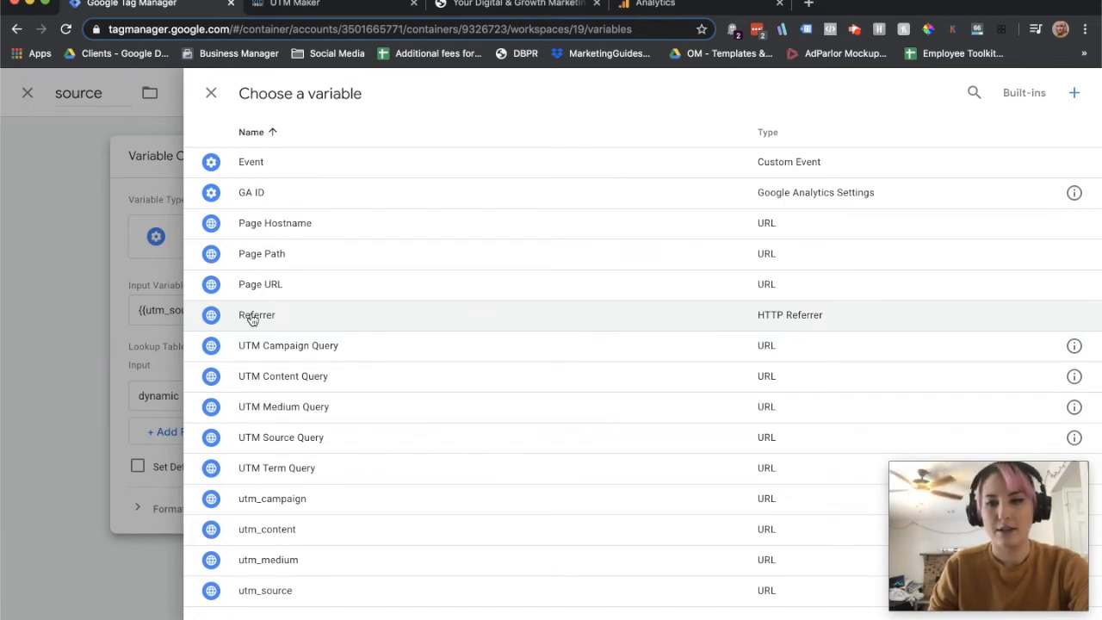
left_click(256, 315)
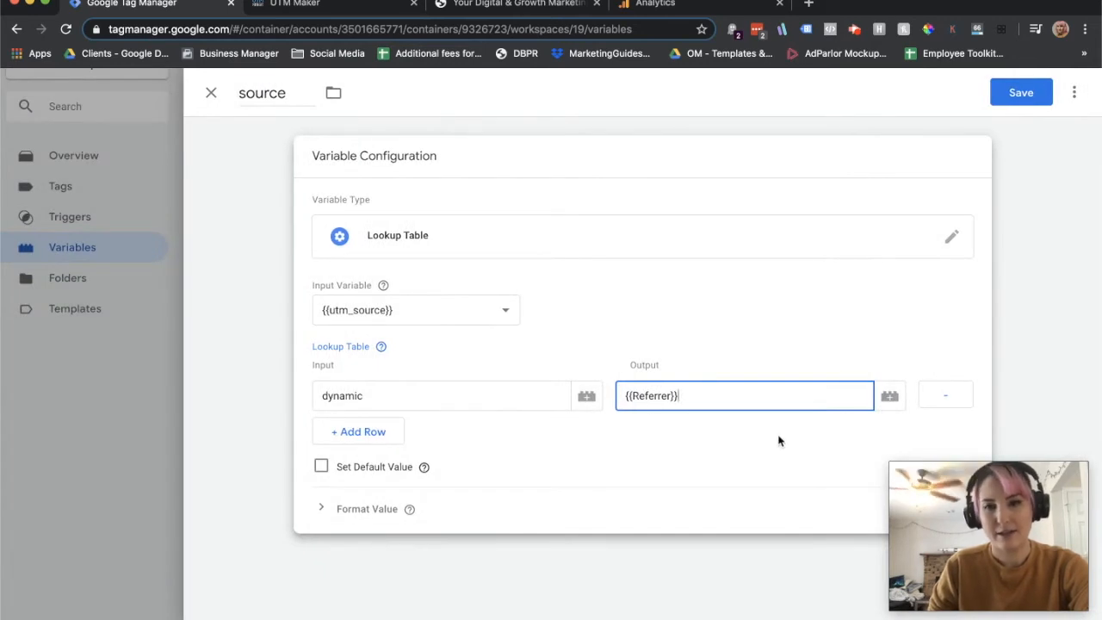
mouse_move(333, 473)
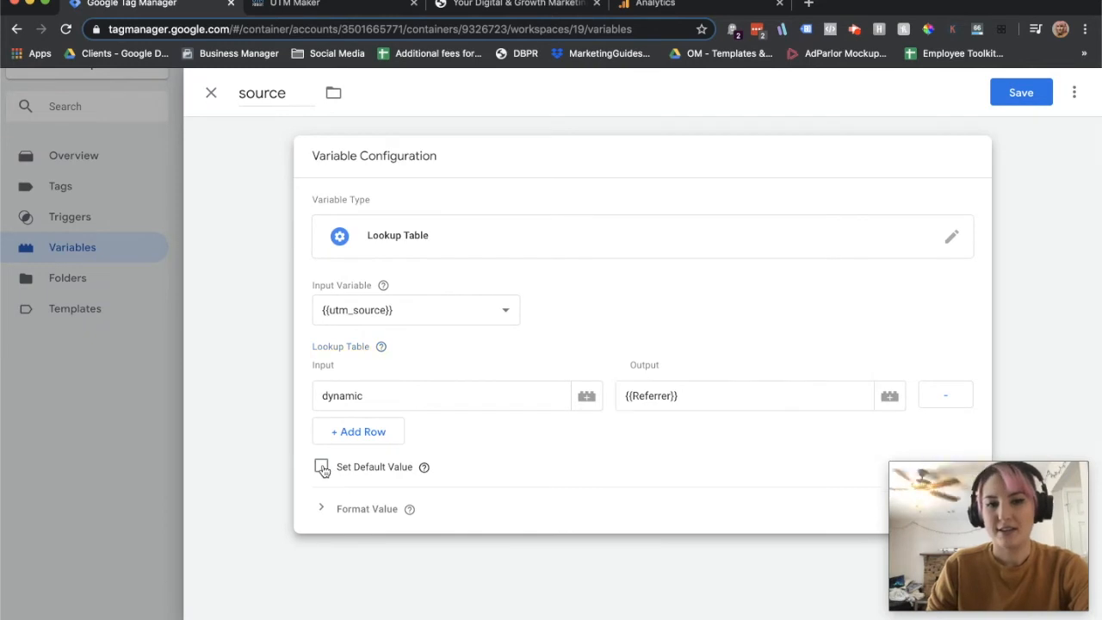
left_click(322, 466)
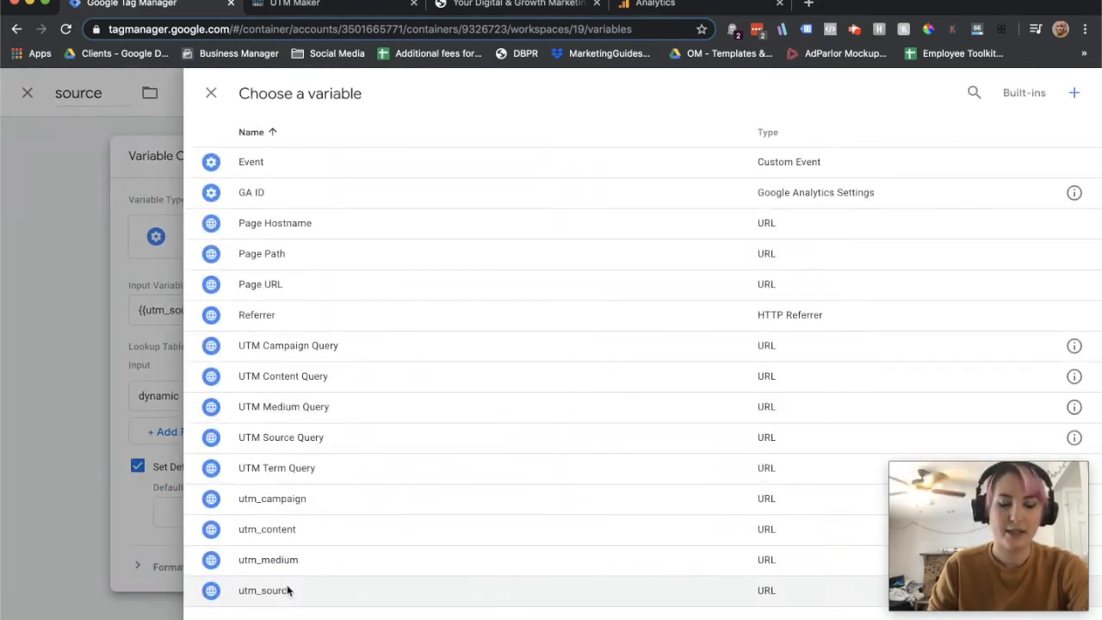
left_click(265, 590)
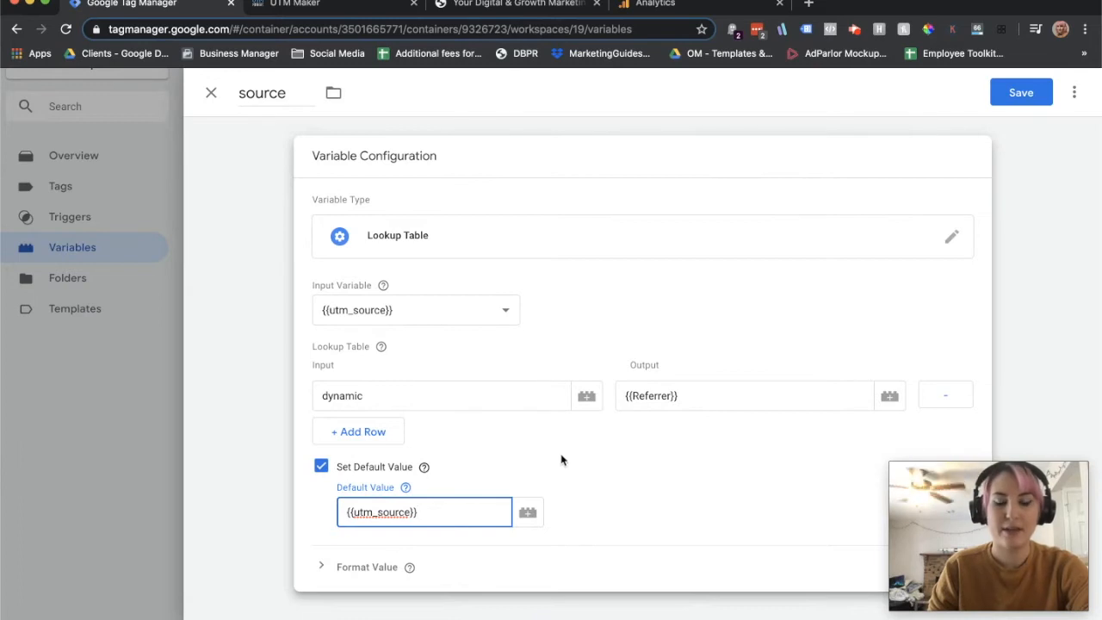
mouse_move(396, 466)
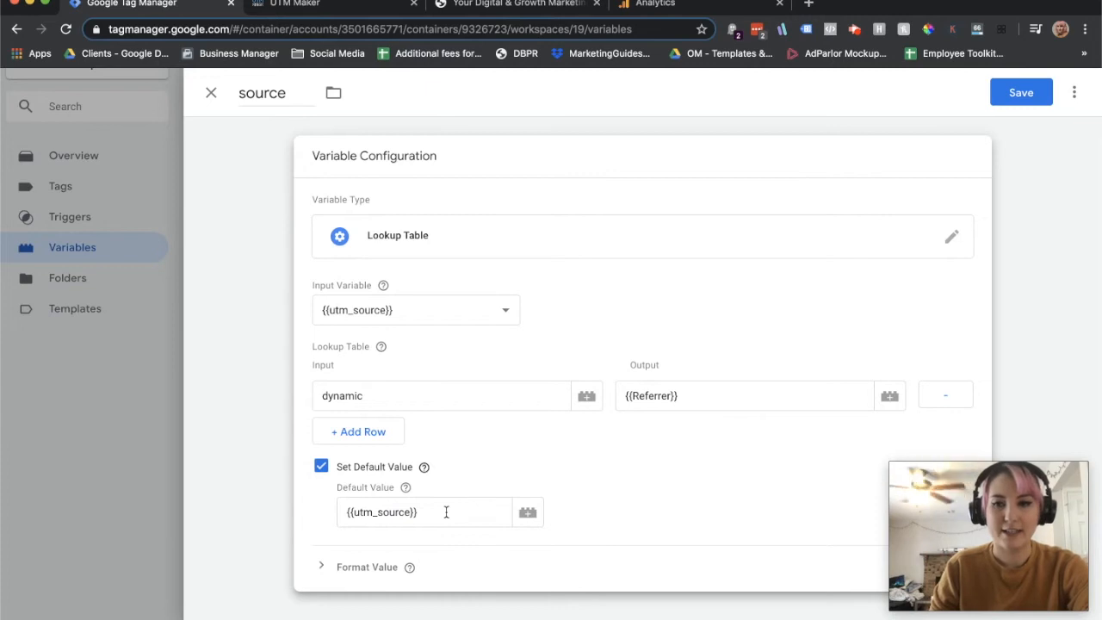
mouse_move(499, 501)
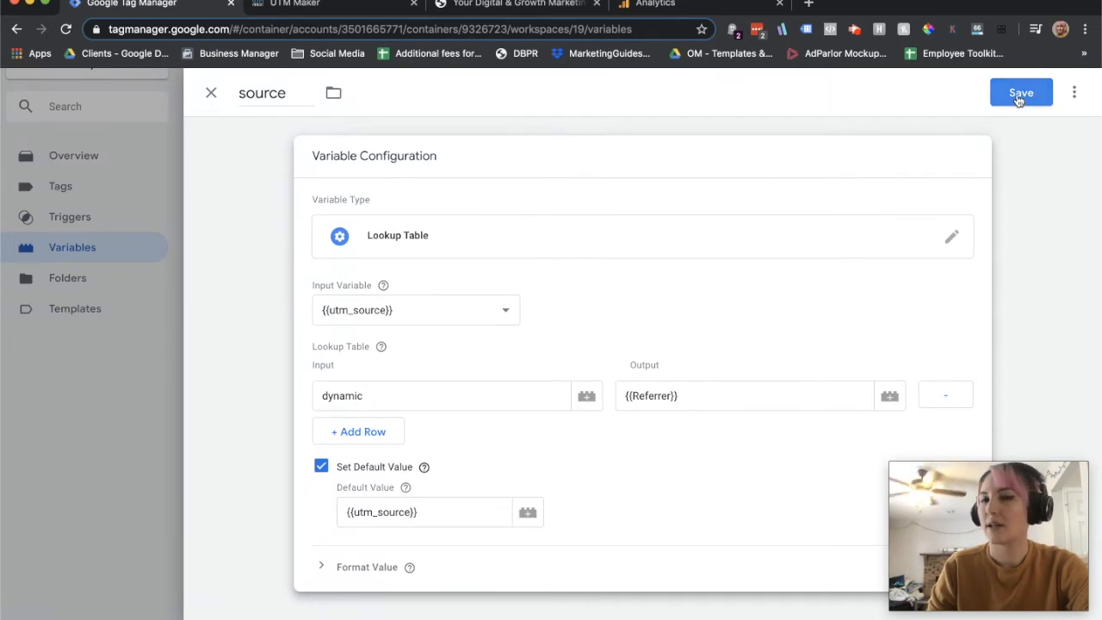
- Save the source variable and open the GA Tracking Code tag from the Tags list
left_click(1021, 93)
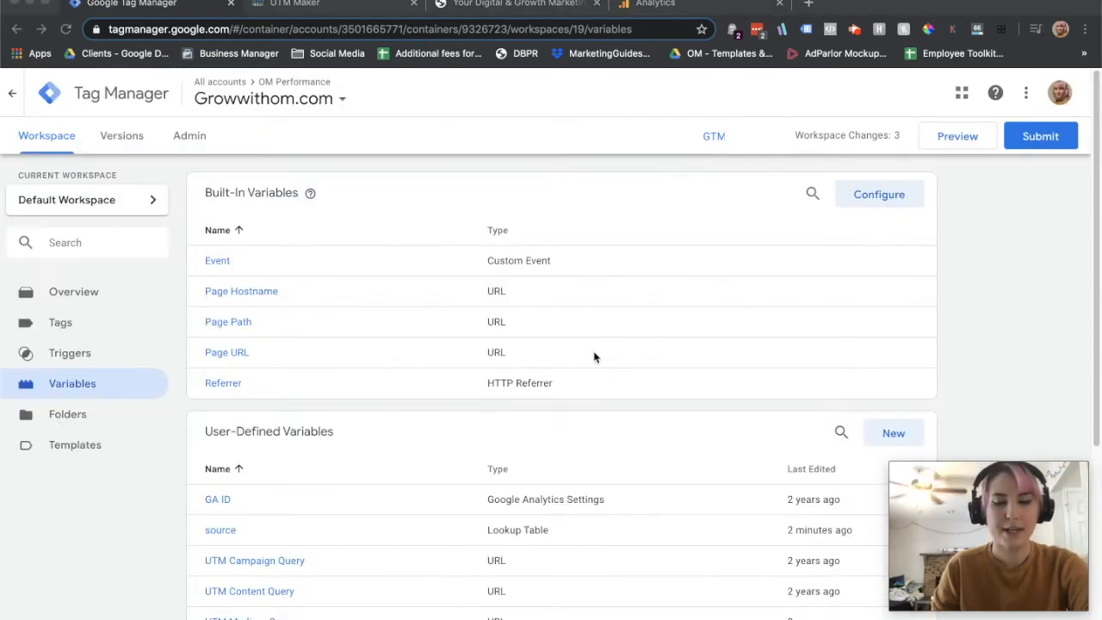
mouse_move(60, 328)
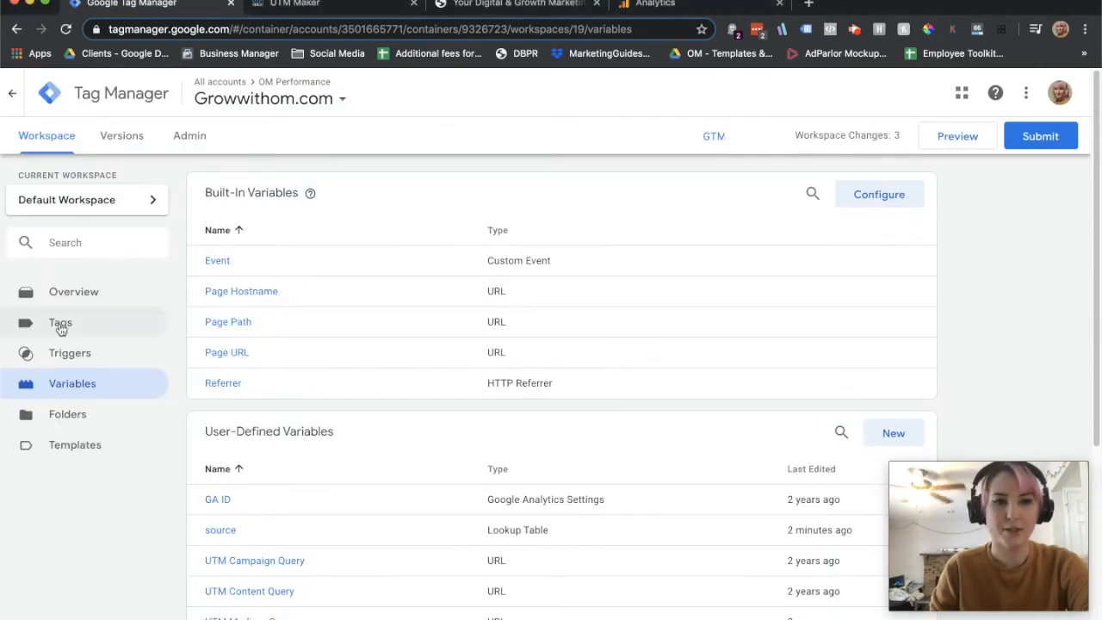
left_click(60, 324)
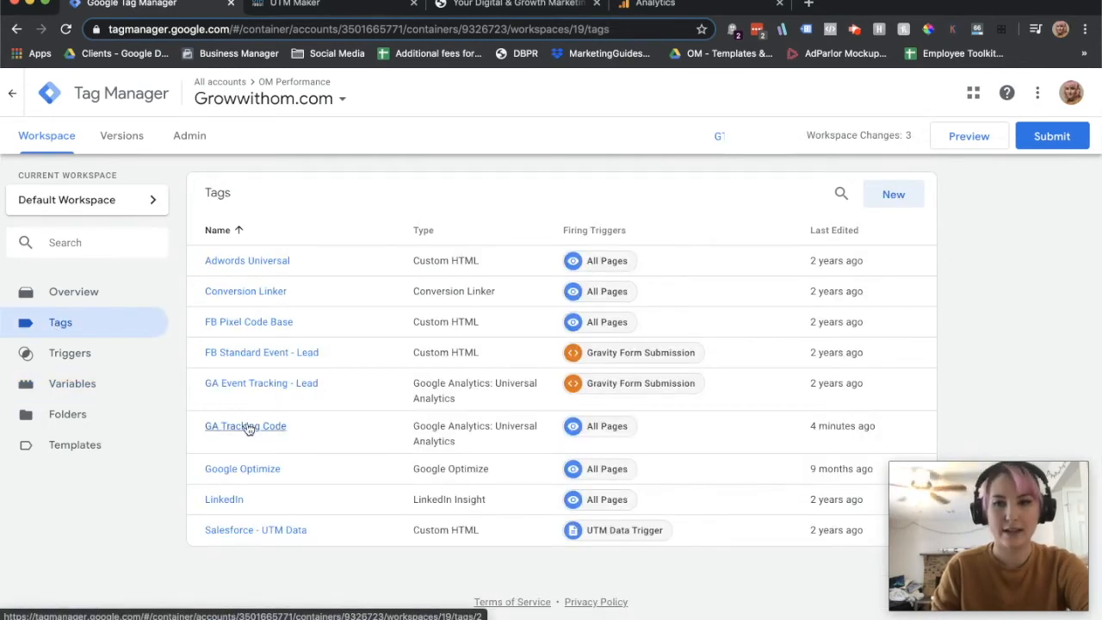
left_click(245, 427)
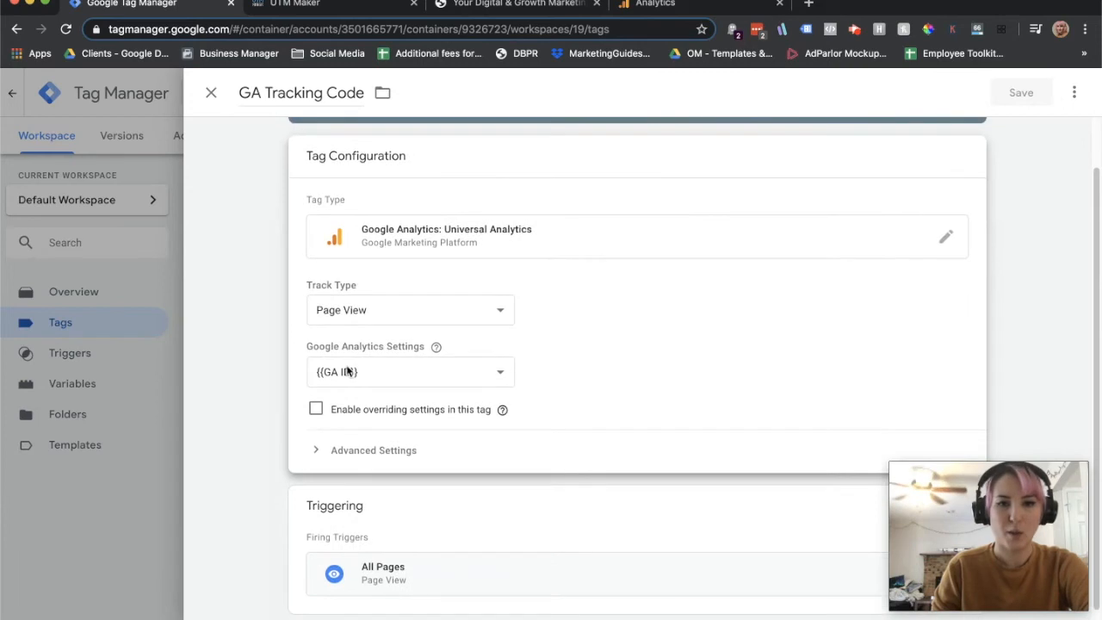
mouse_move(627, 336)
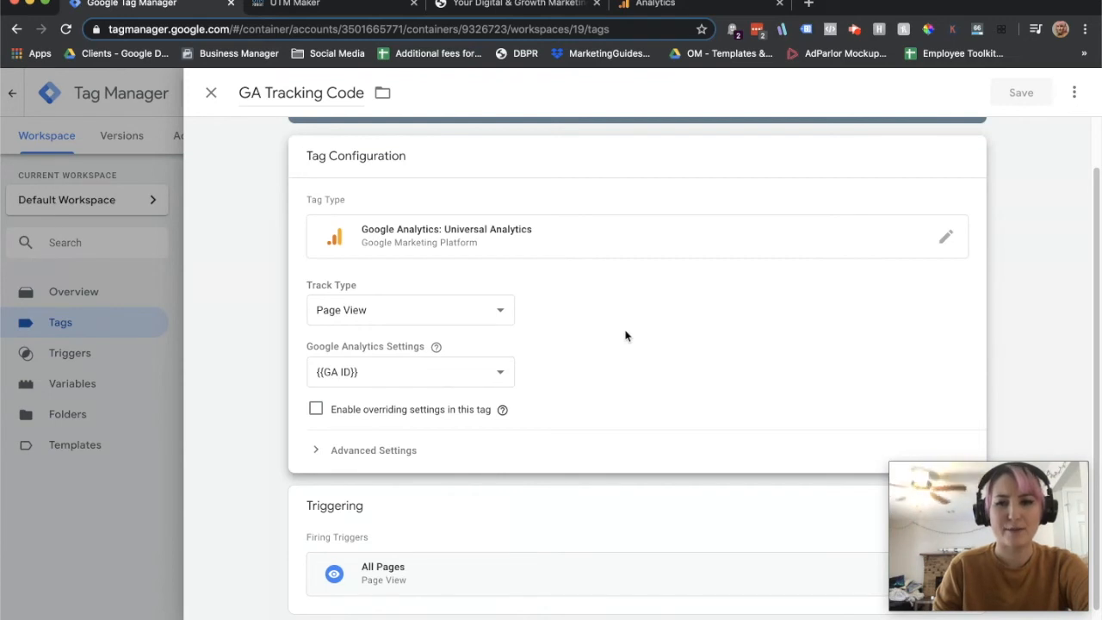
mouse_move(627, 340)
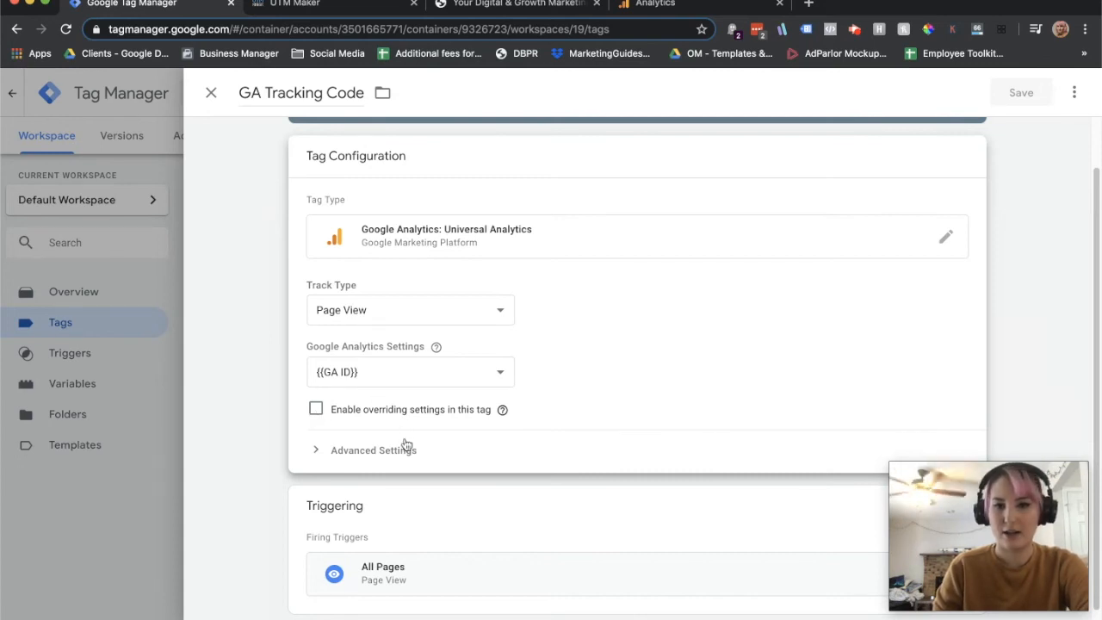
- Enable overriding settings in the tag and set Tracking ID to {{GA ID}}
left_click(315, 410)
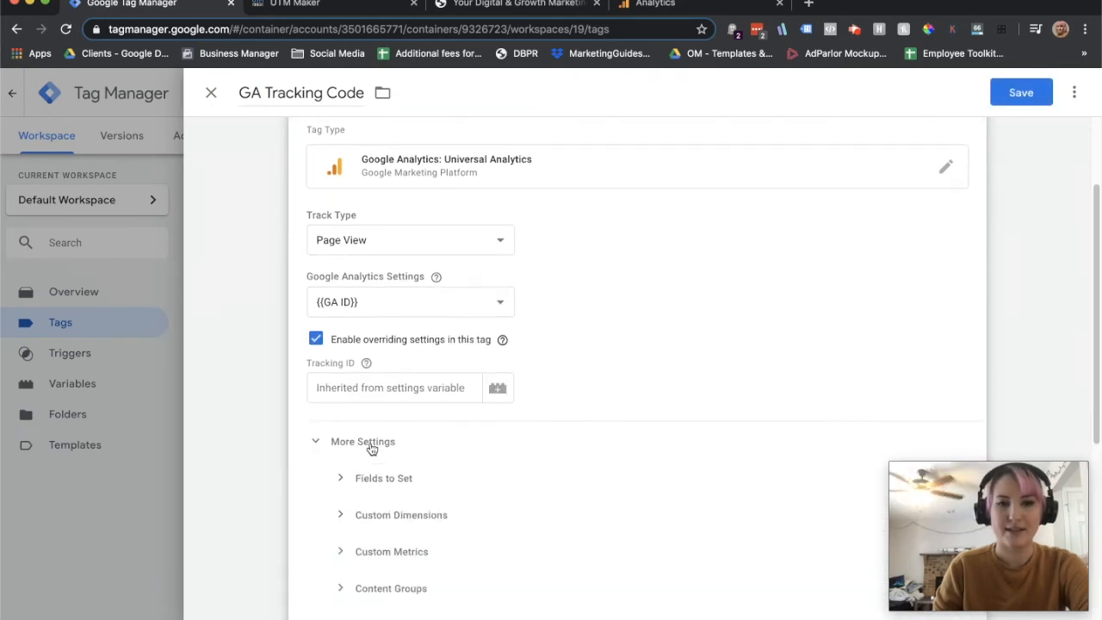
scroll("down", 3)
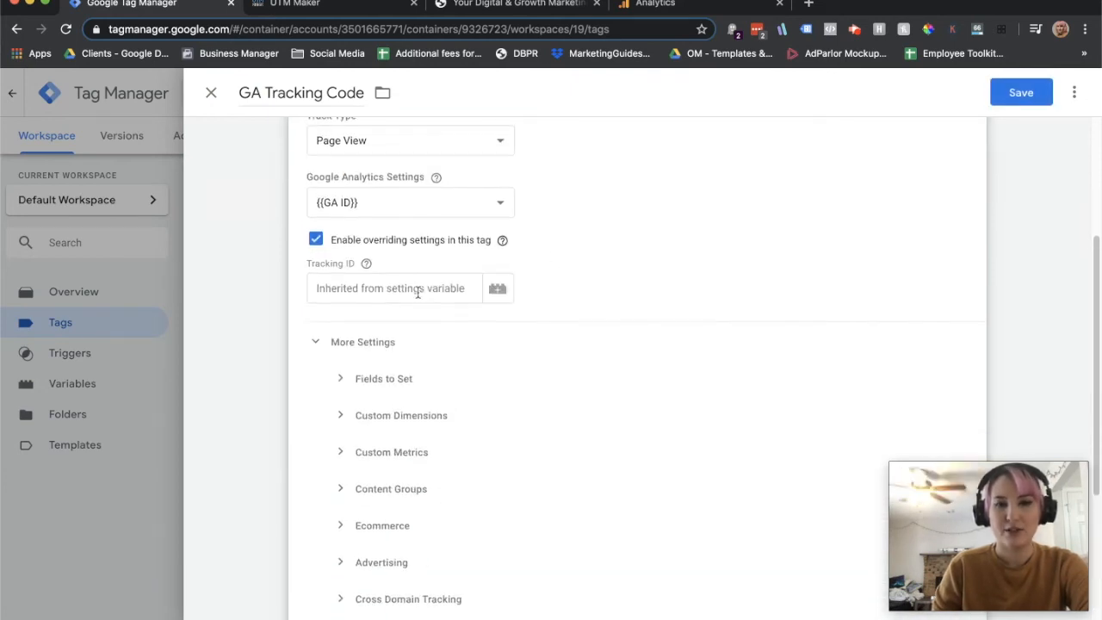
mouse_move(386, 203)
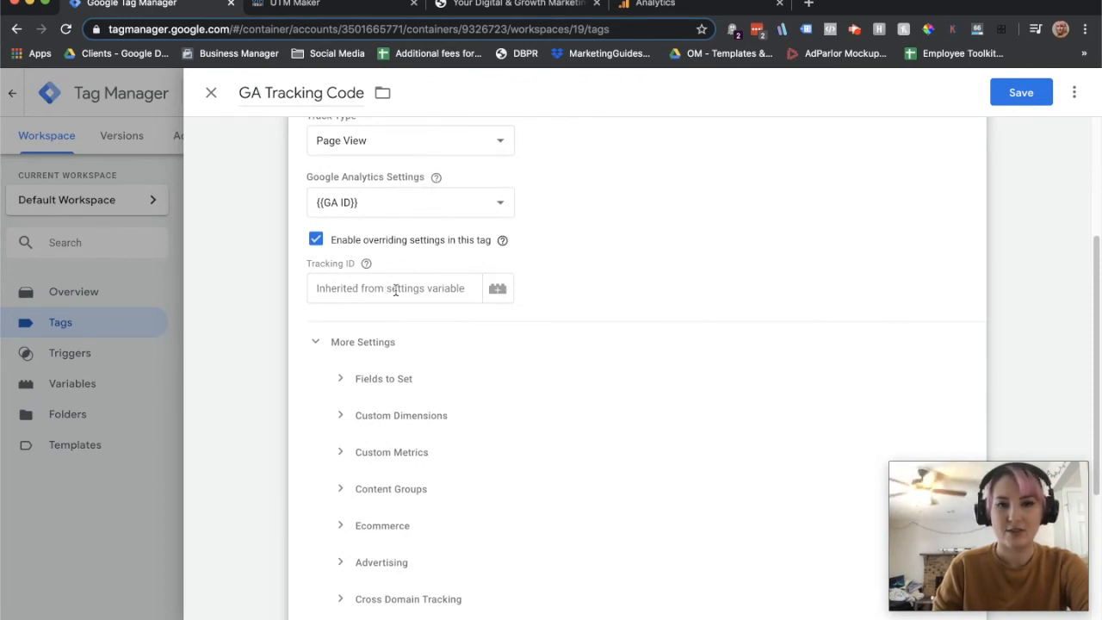
left_click(496, 287)
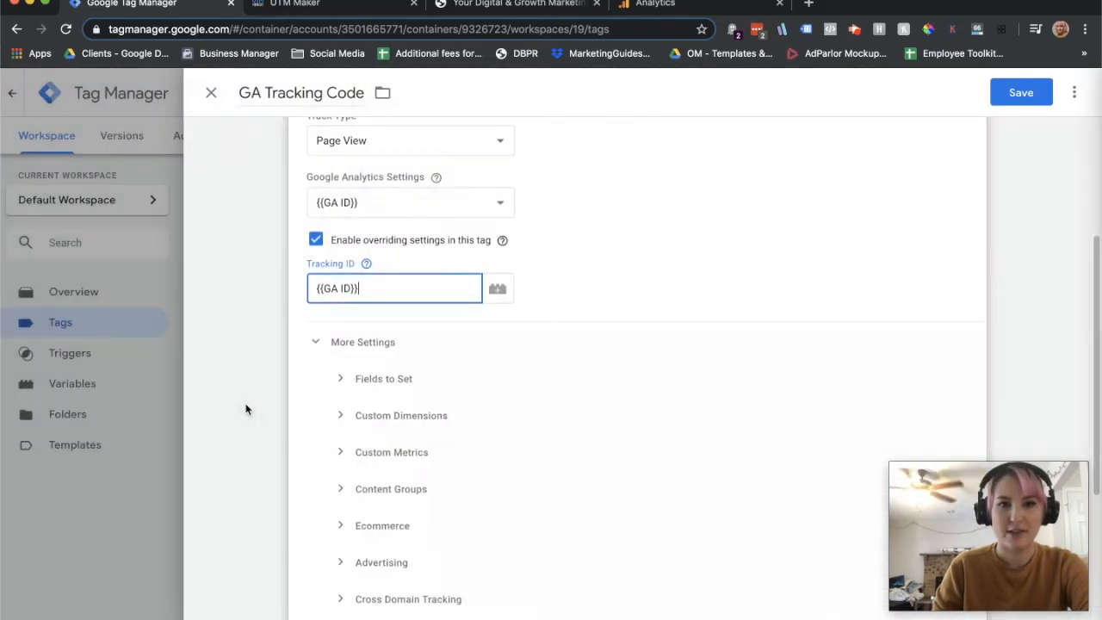
scroll("down", 3)
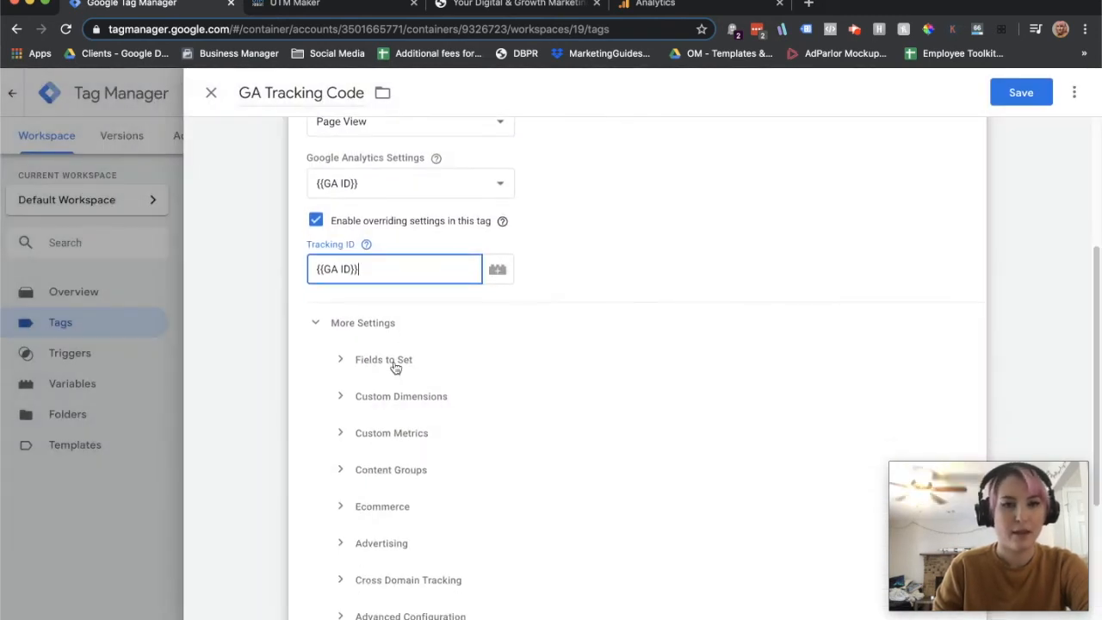
- Under Fields to Set, add campaignSource, campaignMedium, campaignName and campaignContent fields
left_click(382, 360)
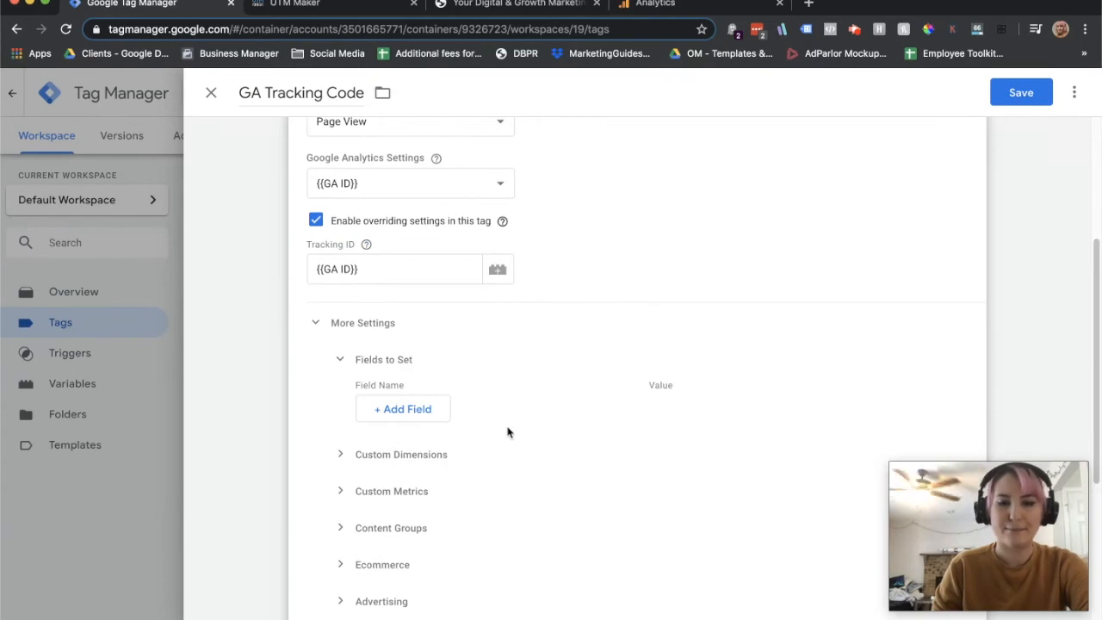
left_click(402, 408)
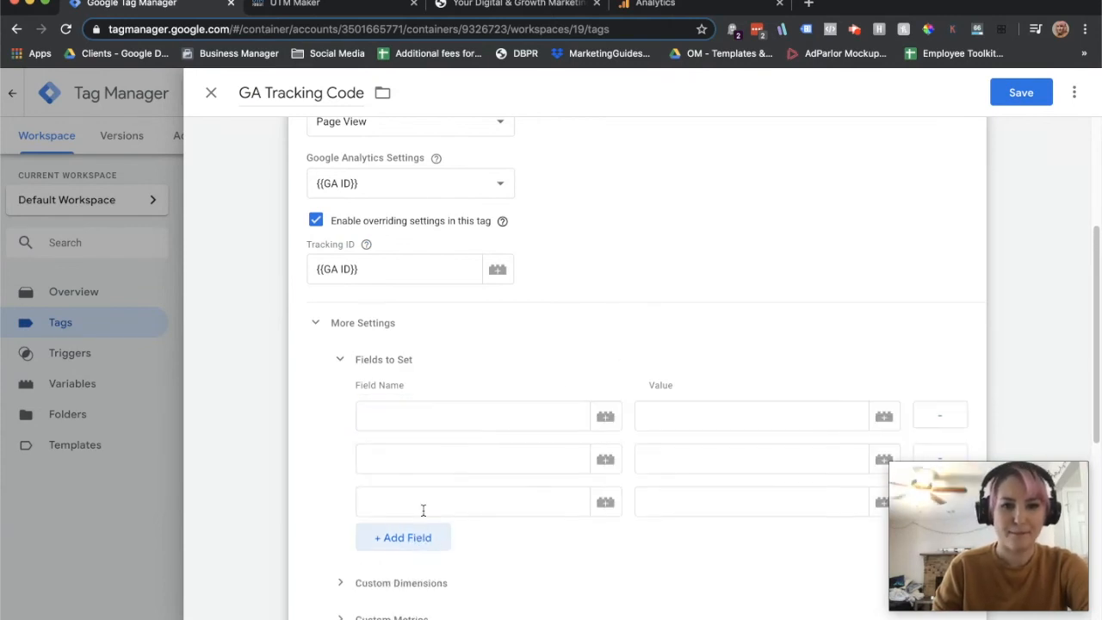
left_click(471, 415)
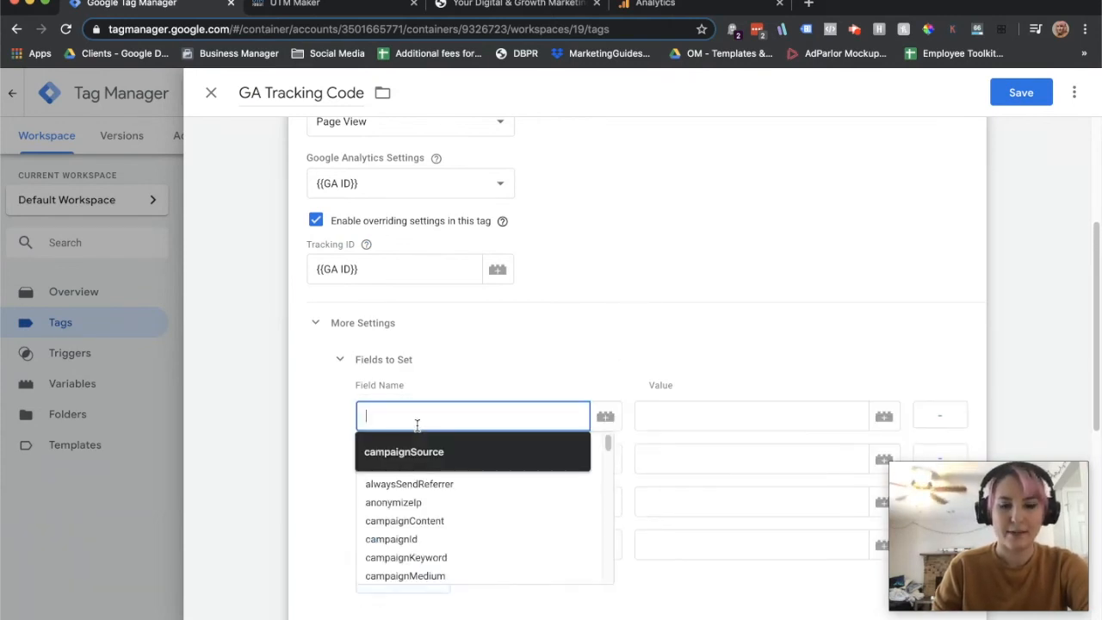
left_click(403, 451)
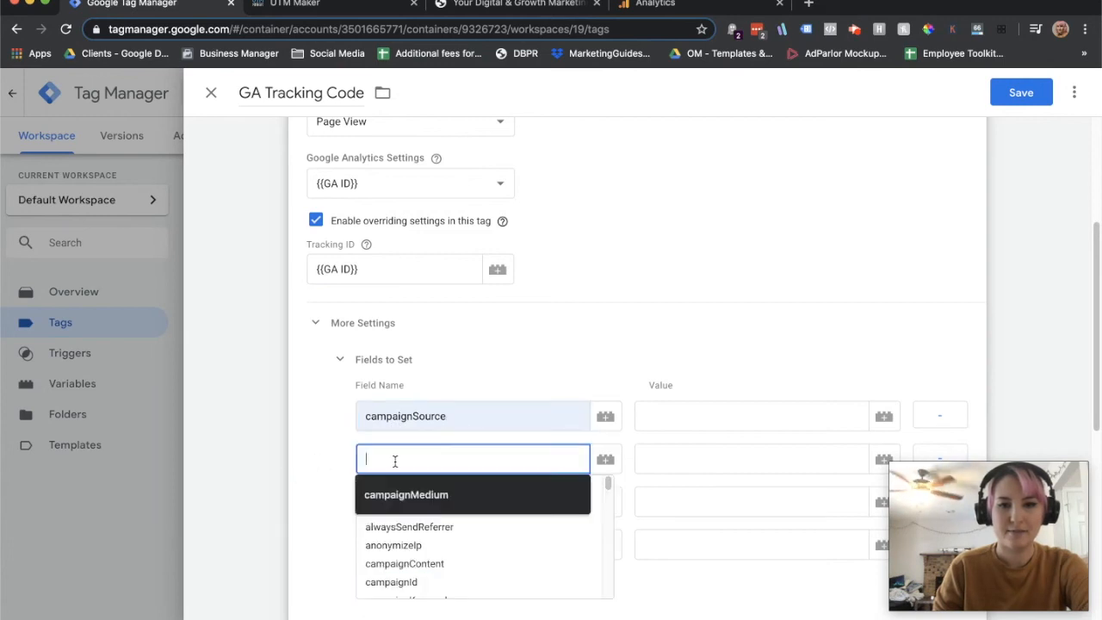
left_click(406, 496)
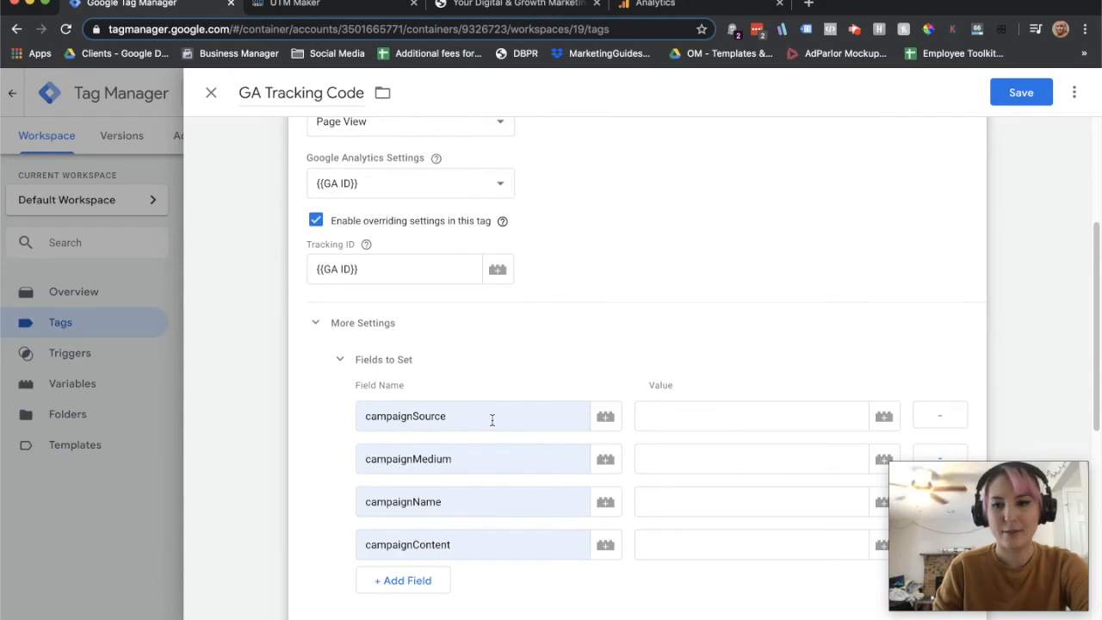
scroll("down", 3)
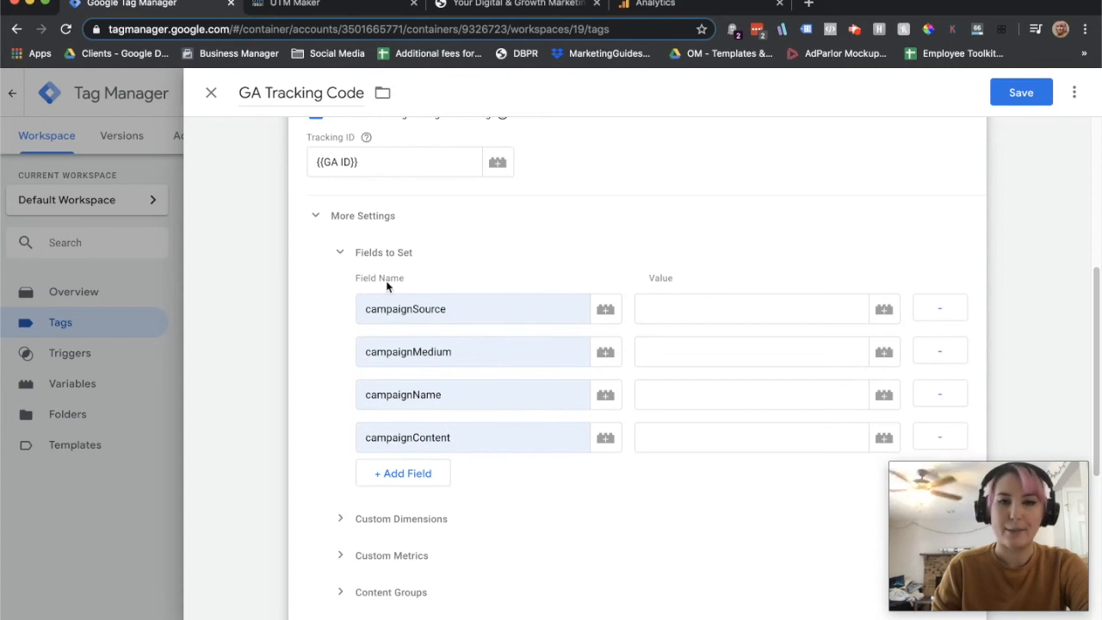
mouse_move(884, 310)
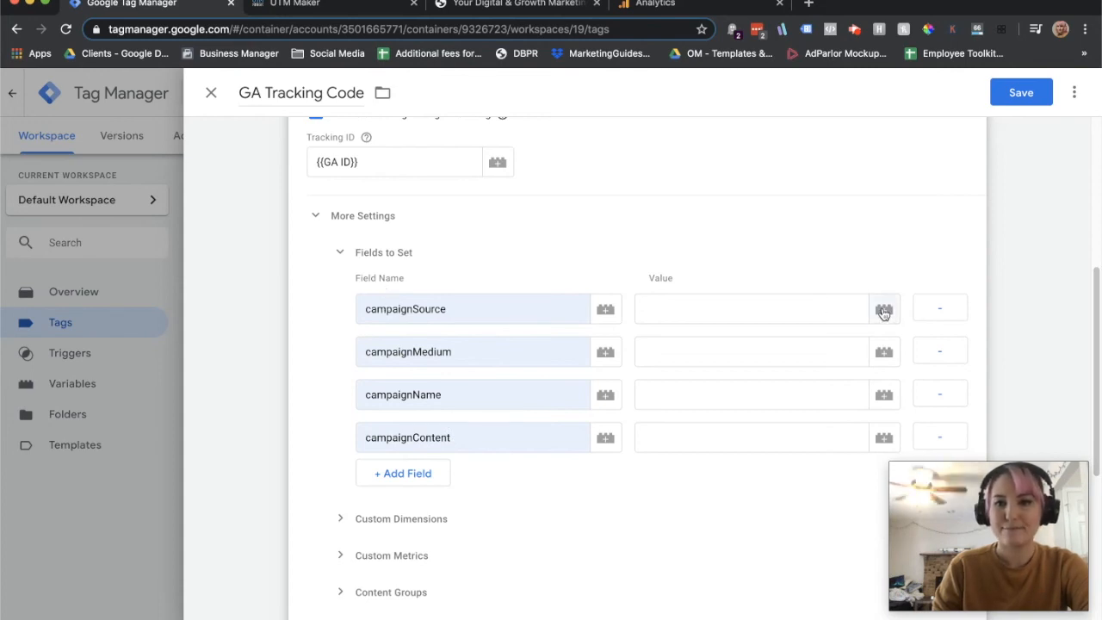
- Set field values to {{source}}, {{utm_medium}}, {{utm_campaign}}, {{utm_content}} and save the tag
left_click(885, 310)
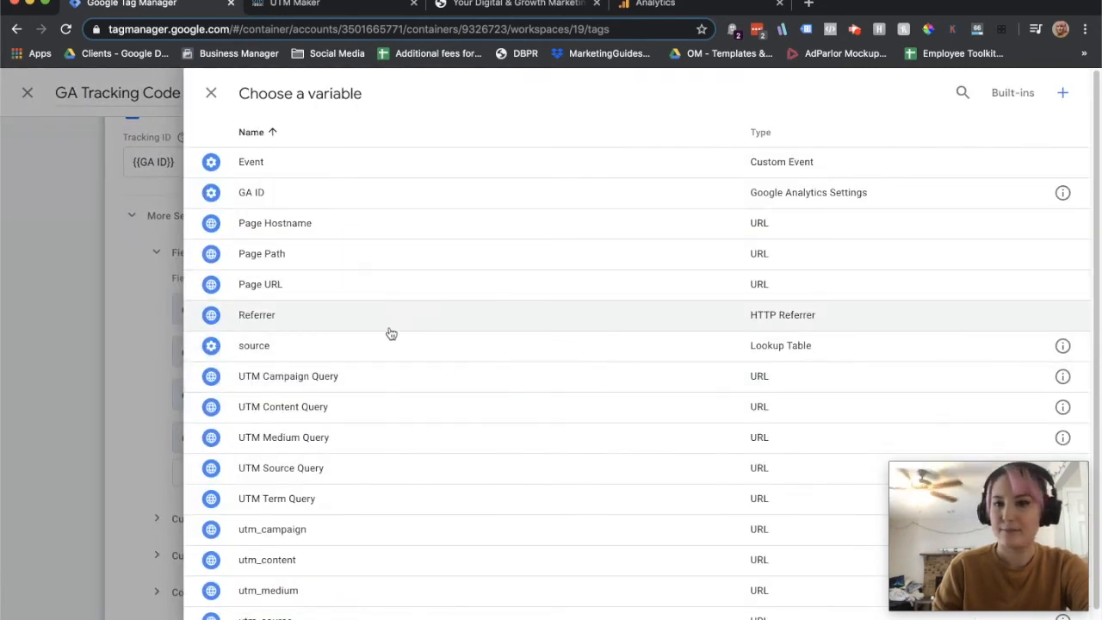
left_click(255, 344)
type("{{utm_medium}}")
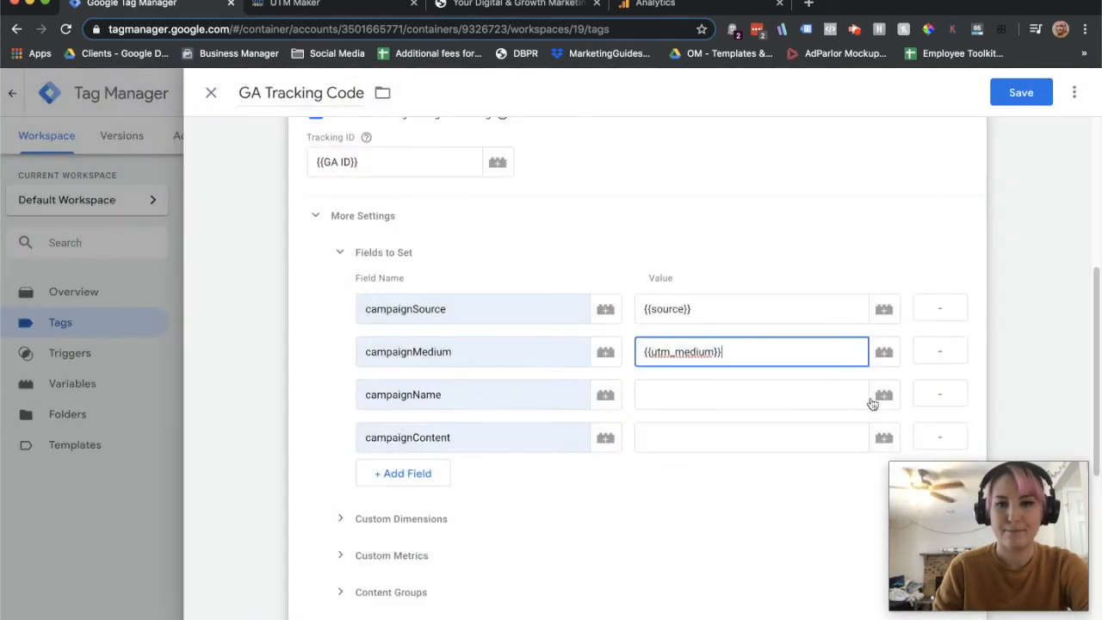
left_click(884, 392)
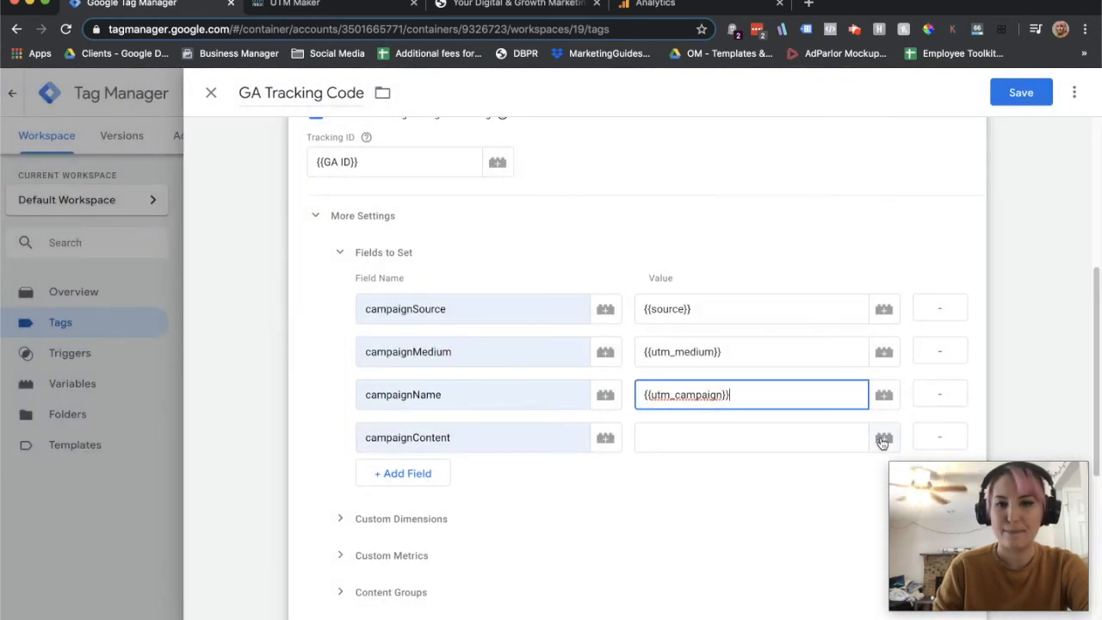
left_click(884, 437)
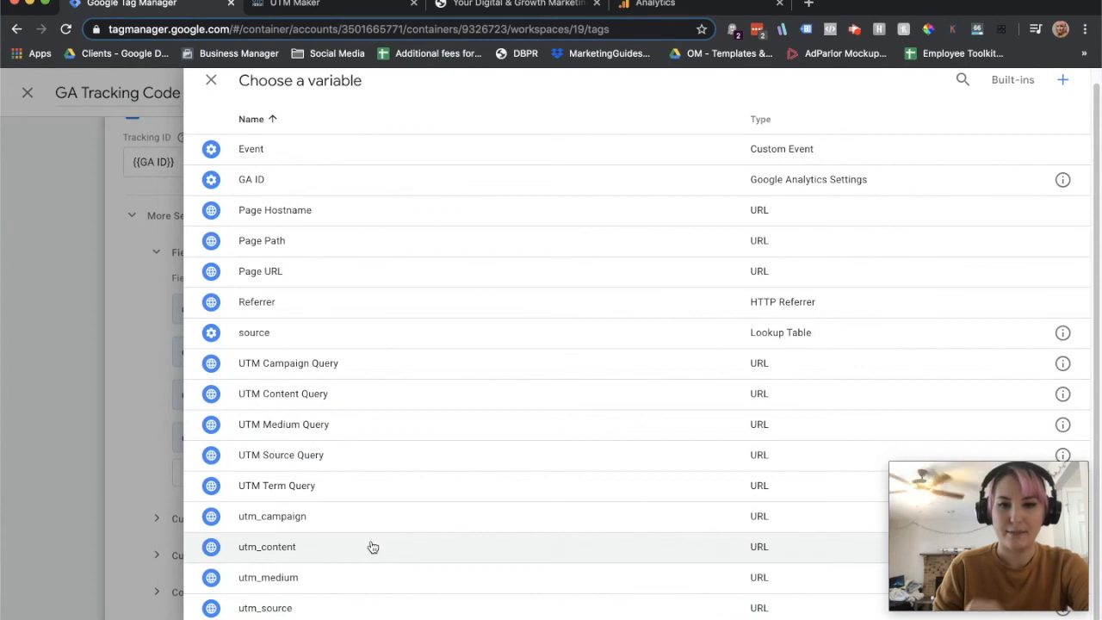
left_click(267, 548)
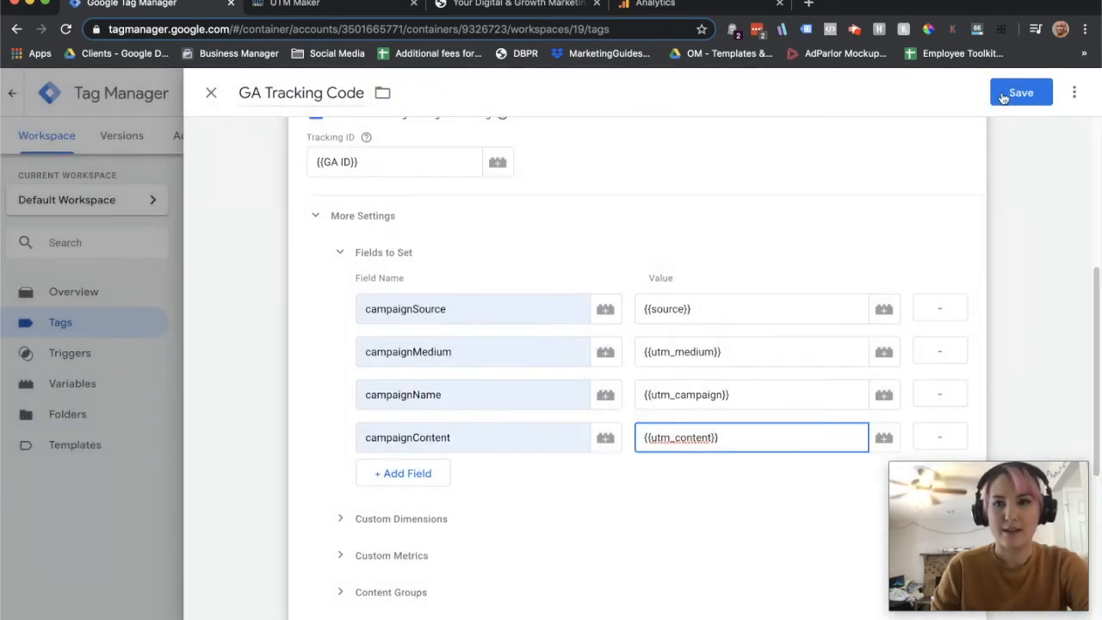
left_click(1016, 89)
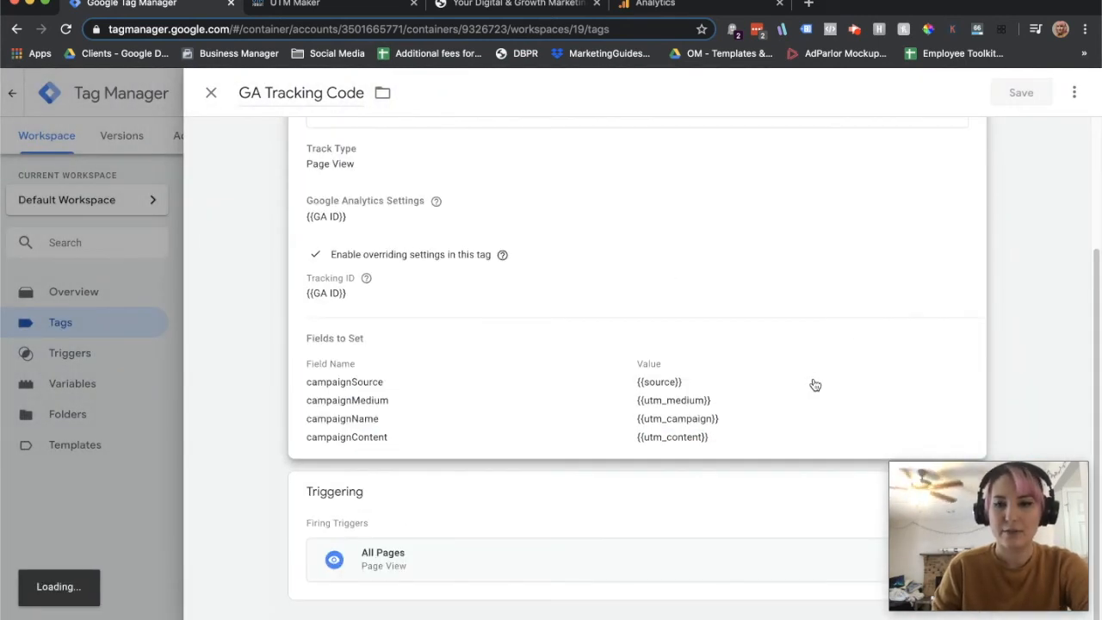
- Close the tag editor and return to the Tags list
left_click(210, 93)
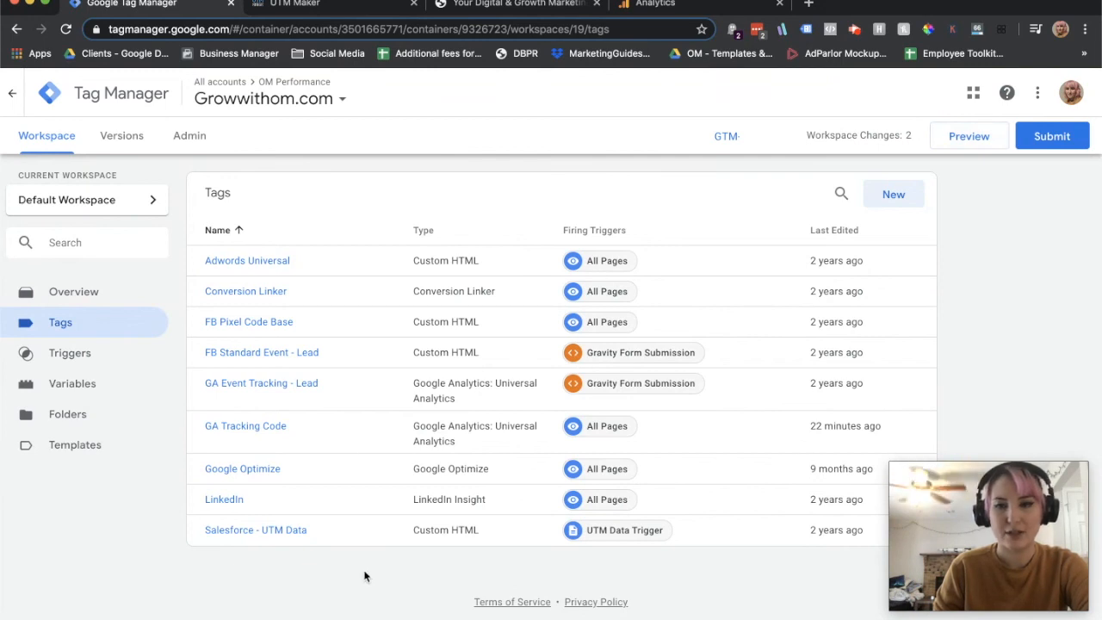
mouse_move(492, 336)
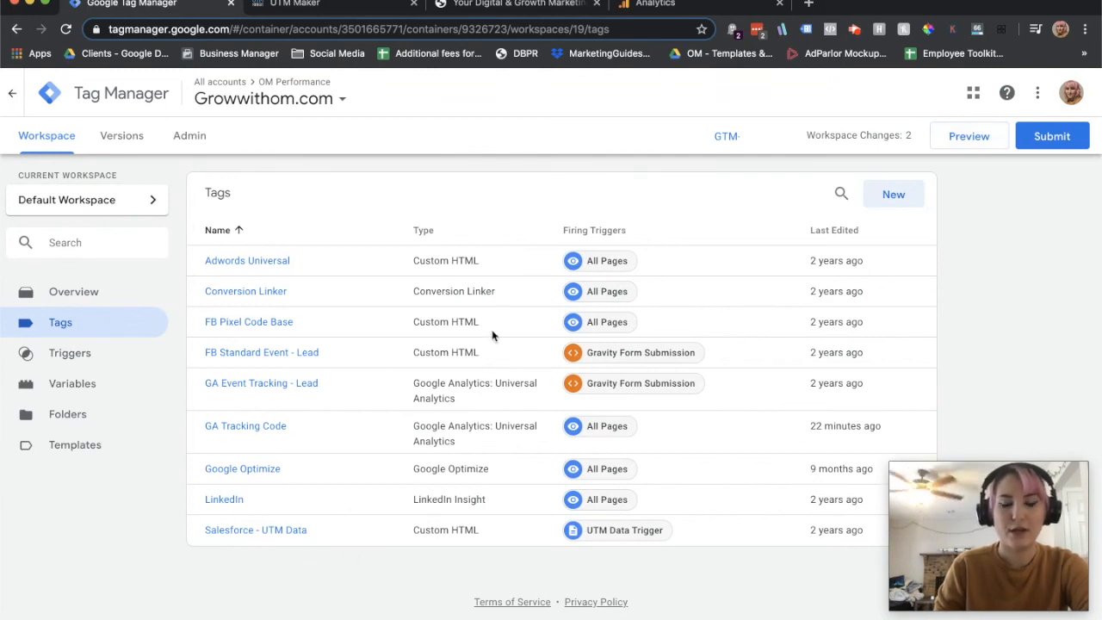
mouse_move(436, 437)
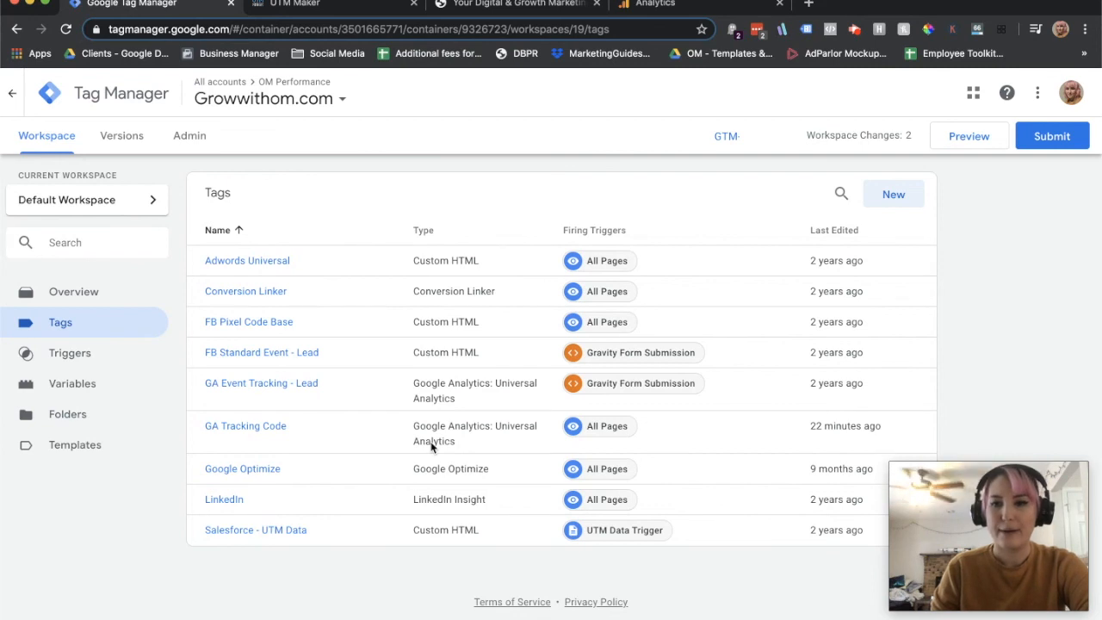
mouse_move(859, 393)
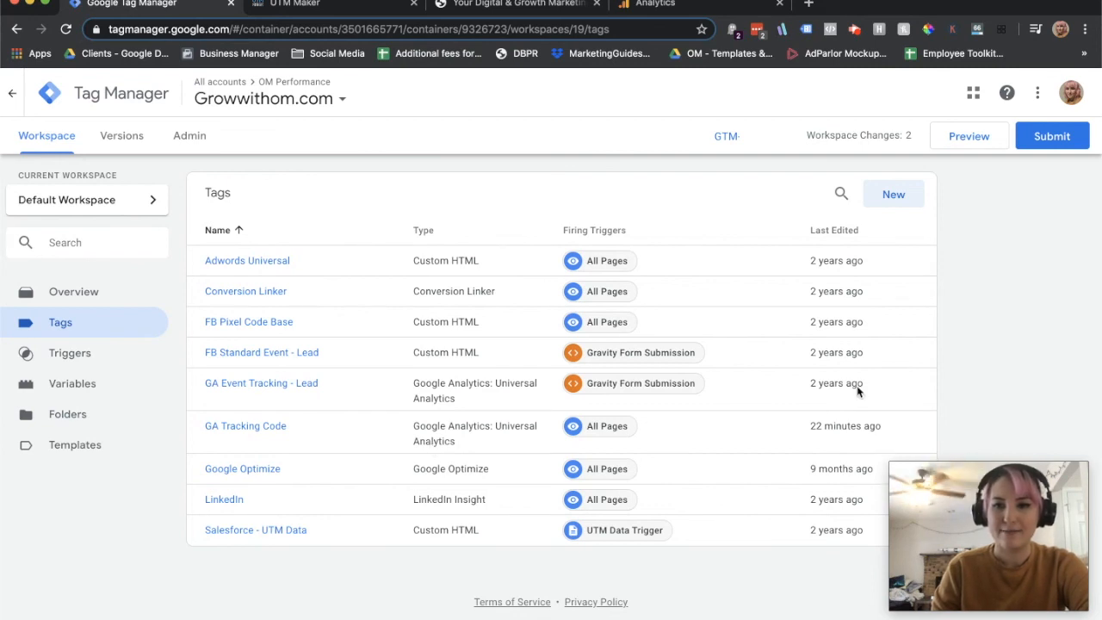